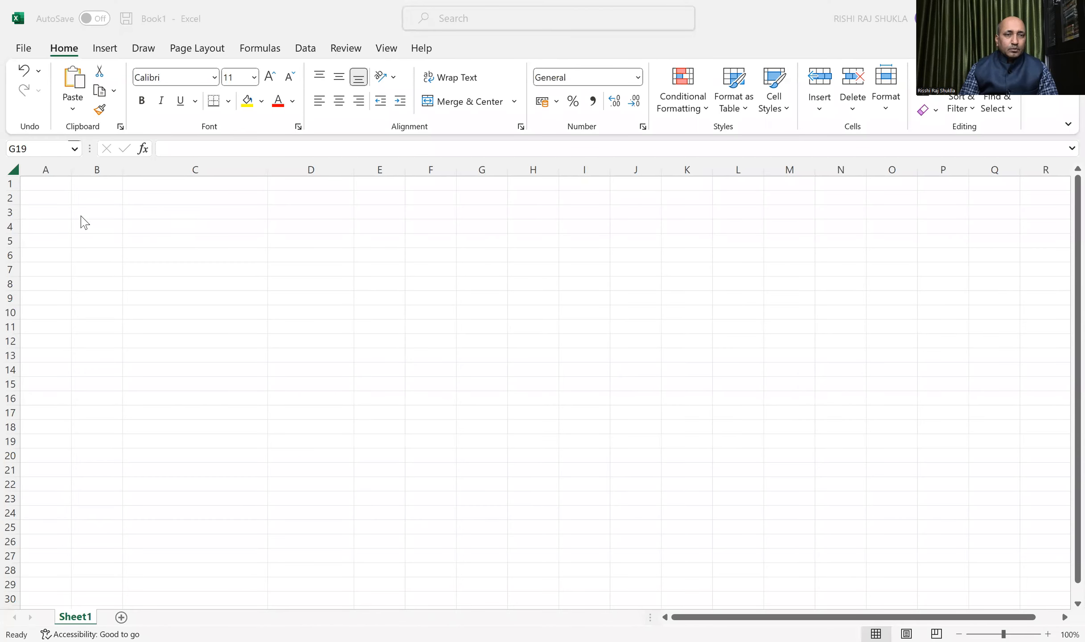
# Select cell B3 to hold the FV label.
pyautogui.click(96, 211)
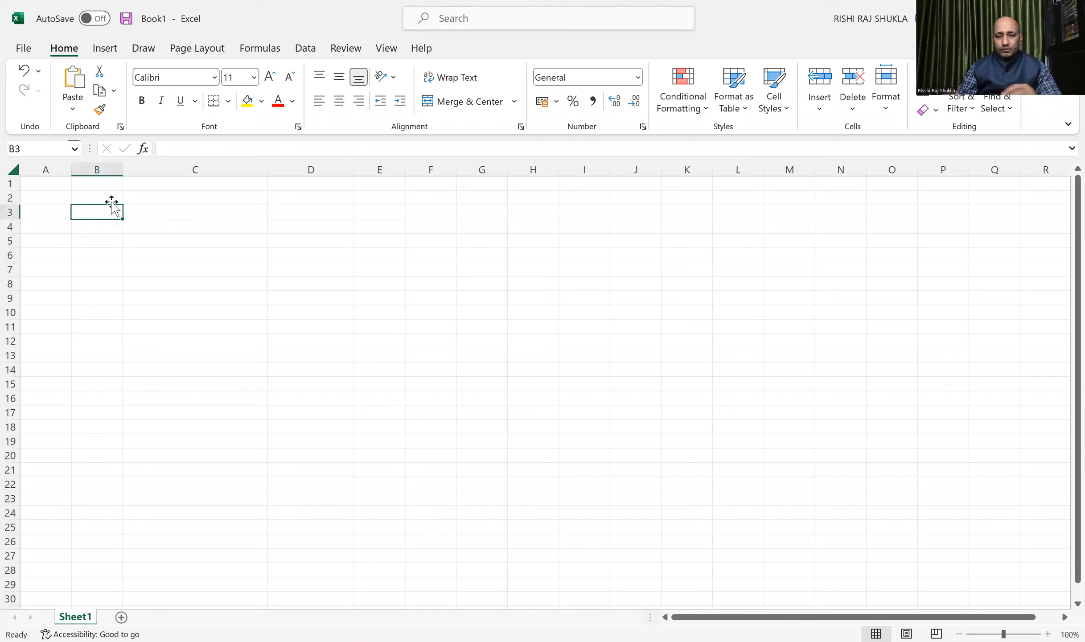
pyautogui.moveTo(56, 204)
pyautogui.write('FV')
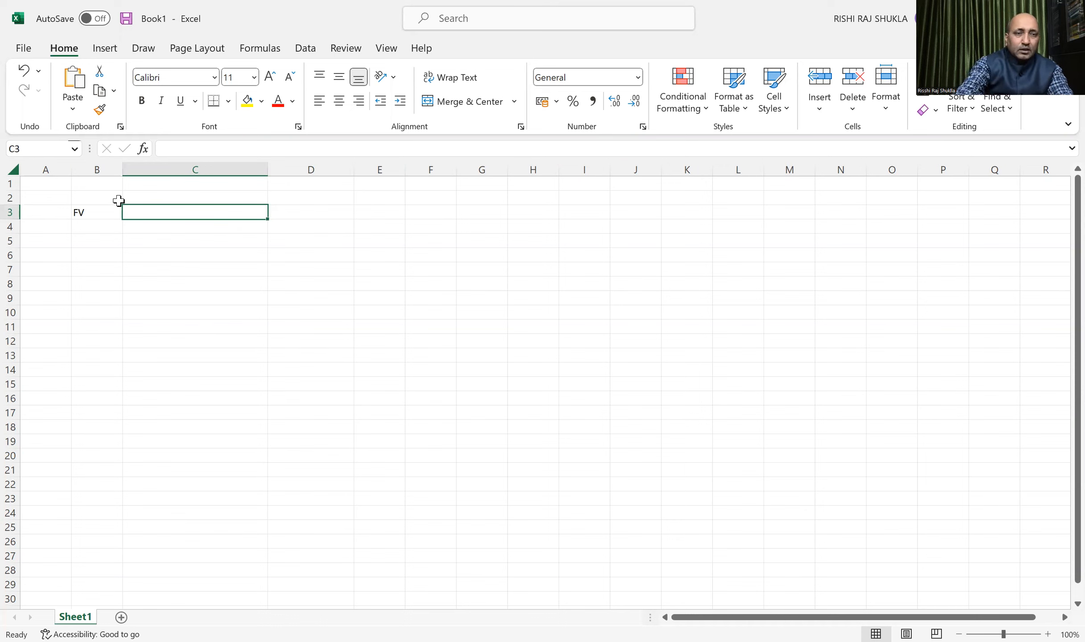
# Enter =5000*(1+8.5%)^5 in C3 and reselect the 7,518.28 result.
pyautogui.write('=')
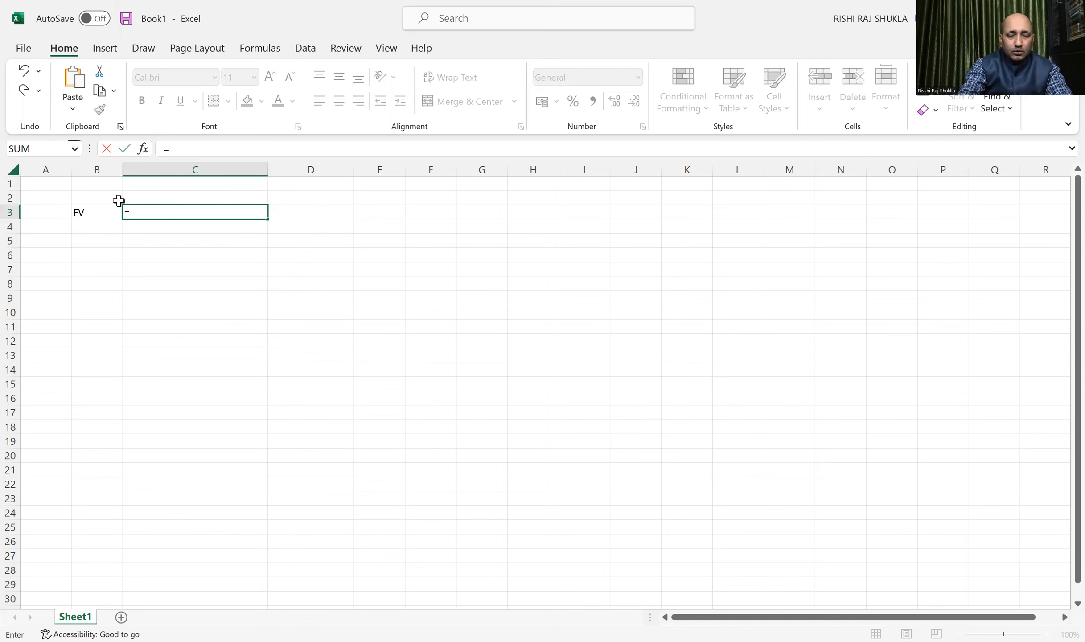
pyautogui.write('5')
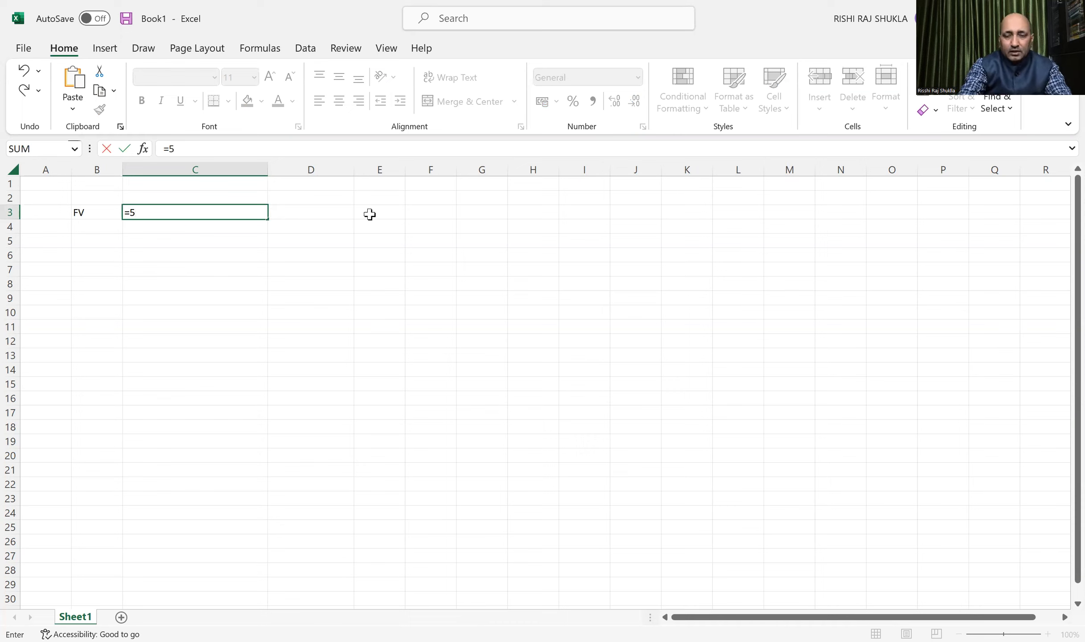
pyautogui.write('000')
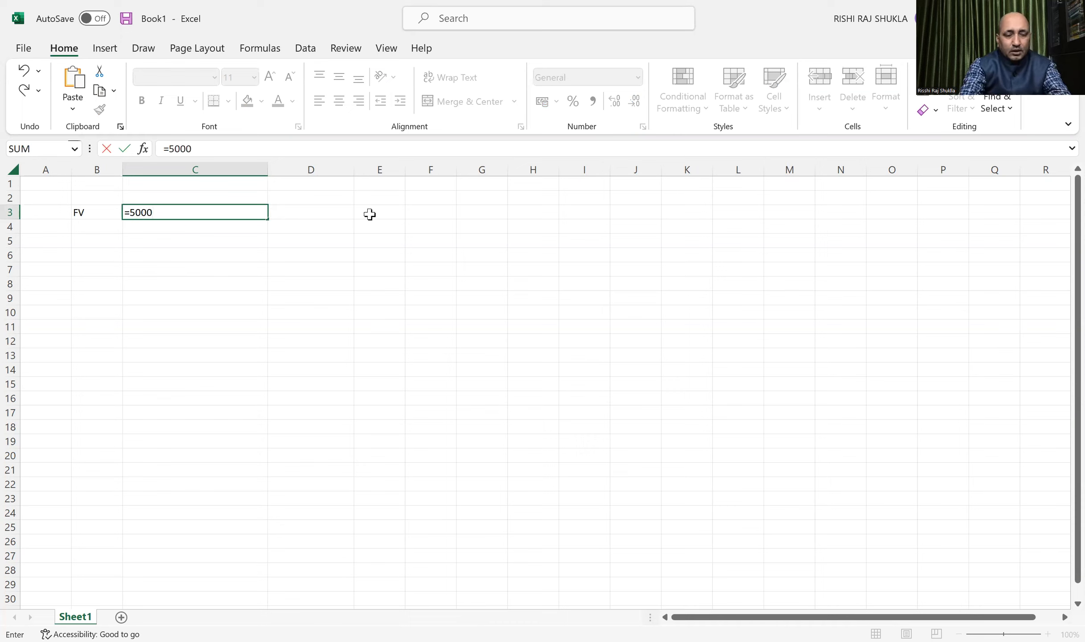
pyautogui.write('*')
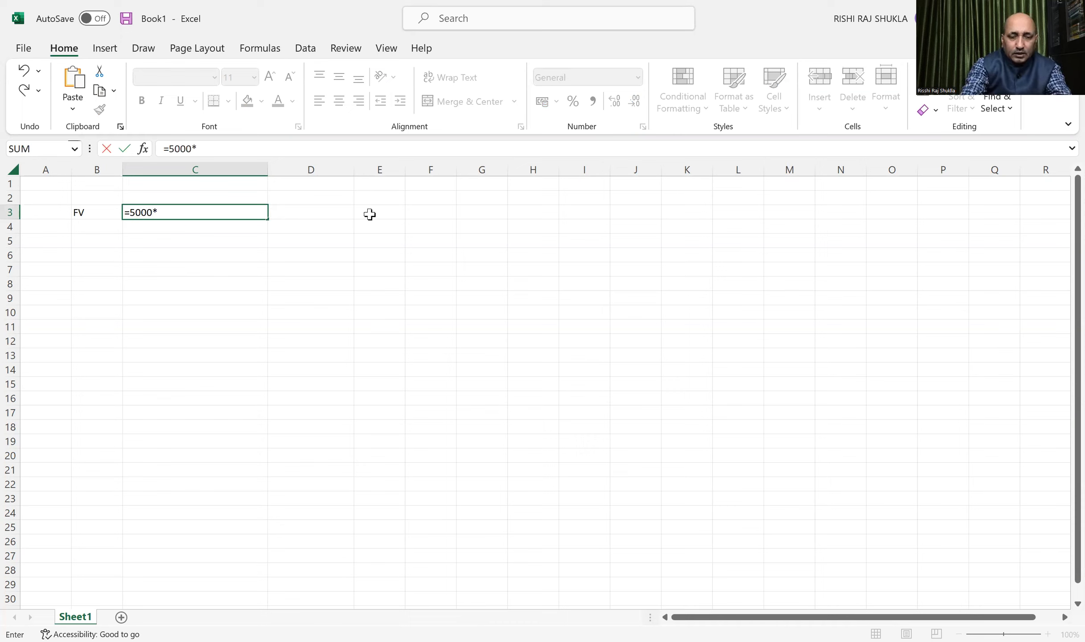
pyautogui.write('(')
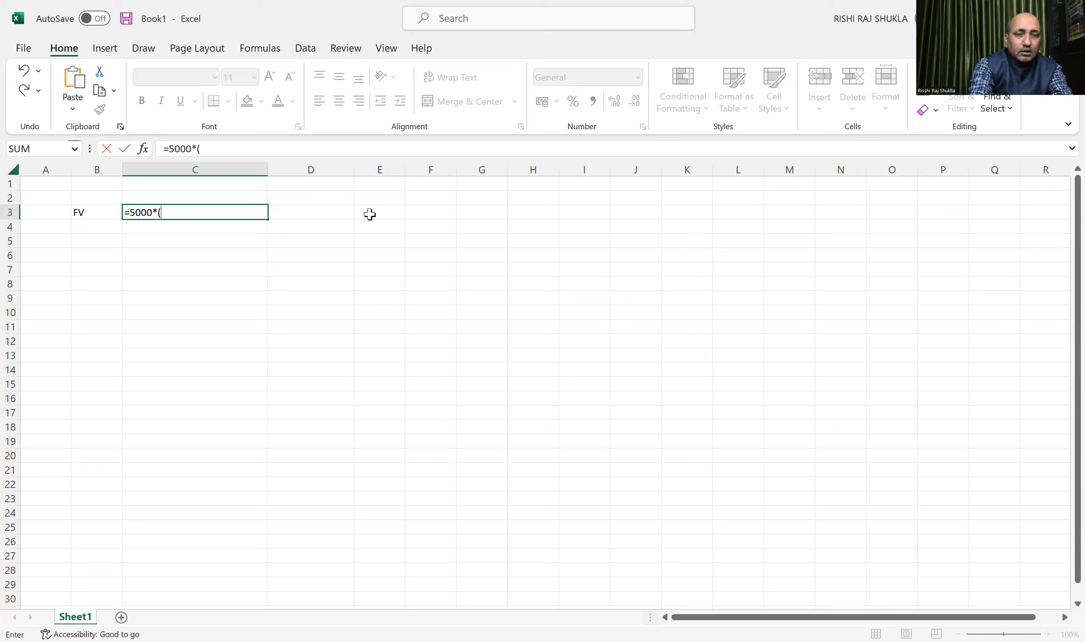
pyautogui.write('!')
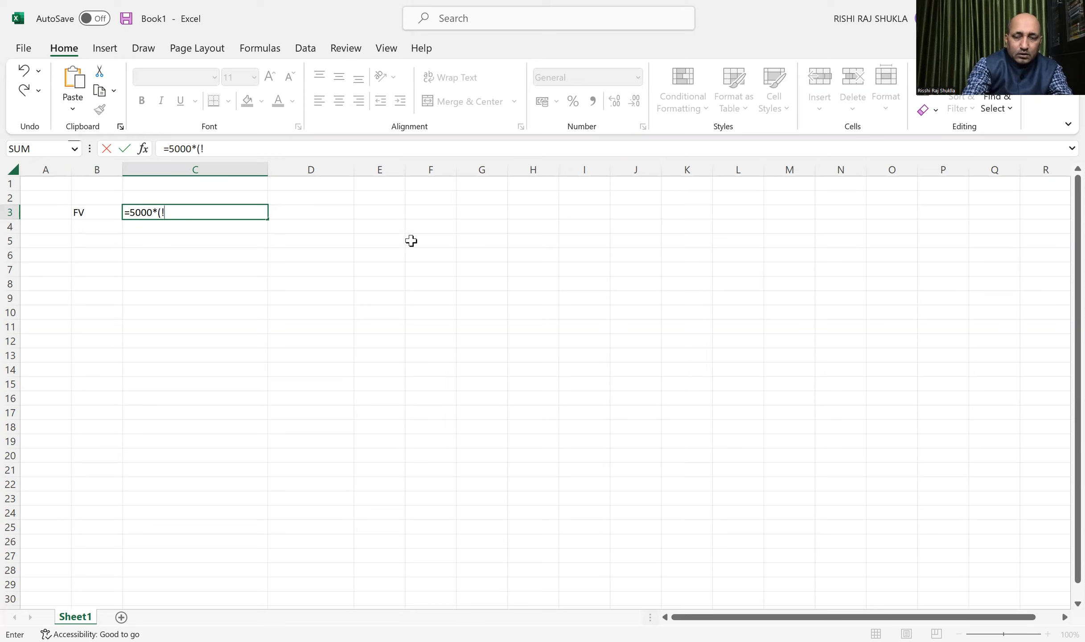
pyautogui.write('1')
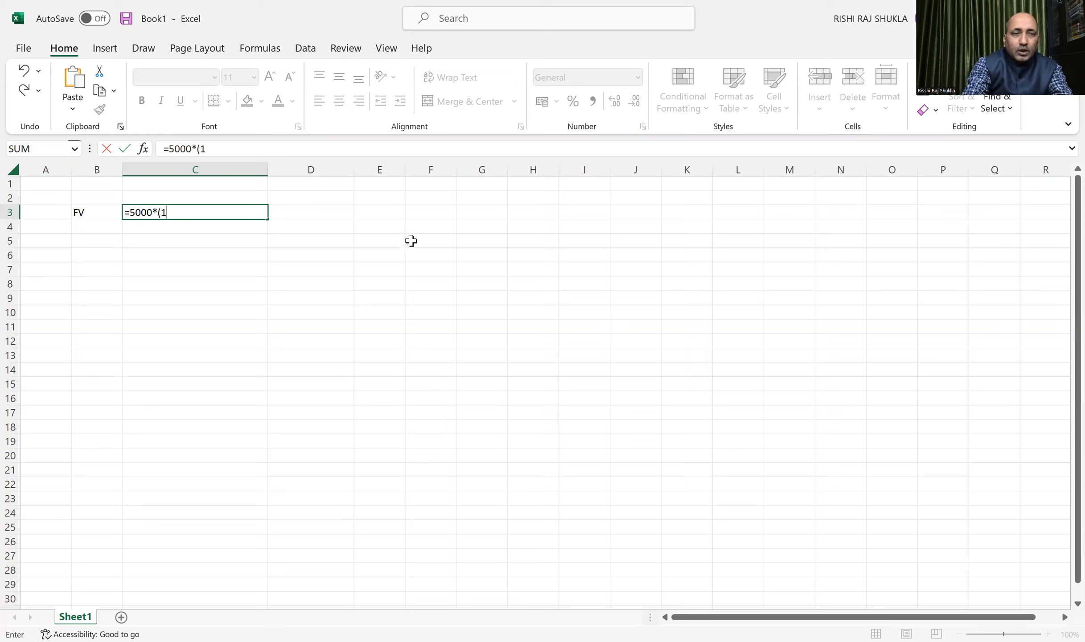
pyautogui.write('+')
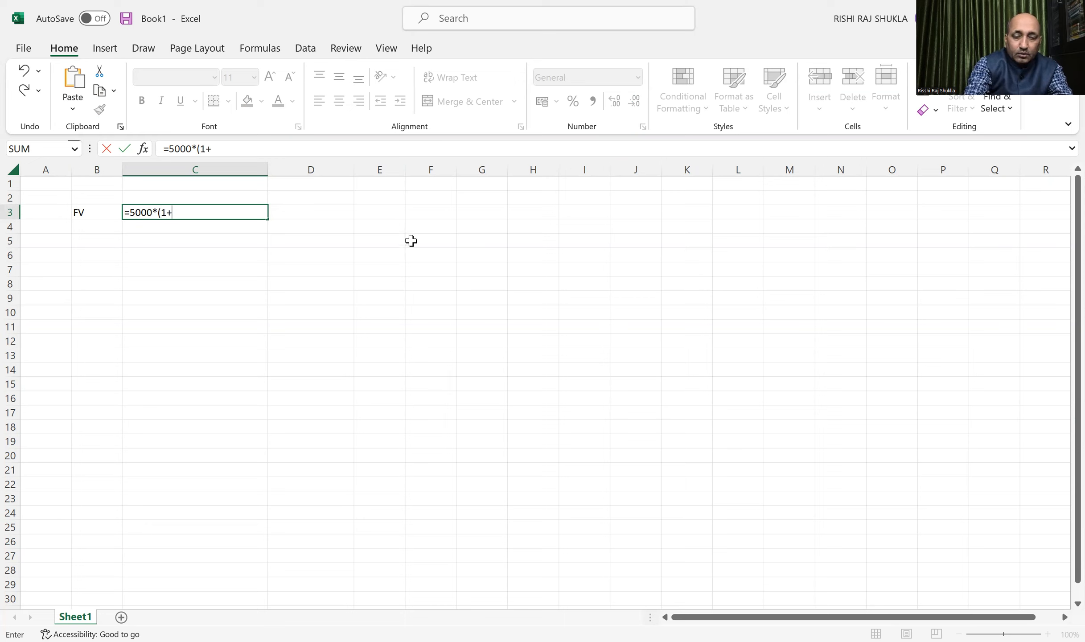
pyautogui.write('8.5')
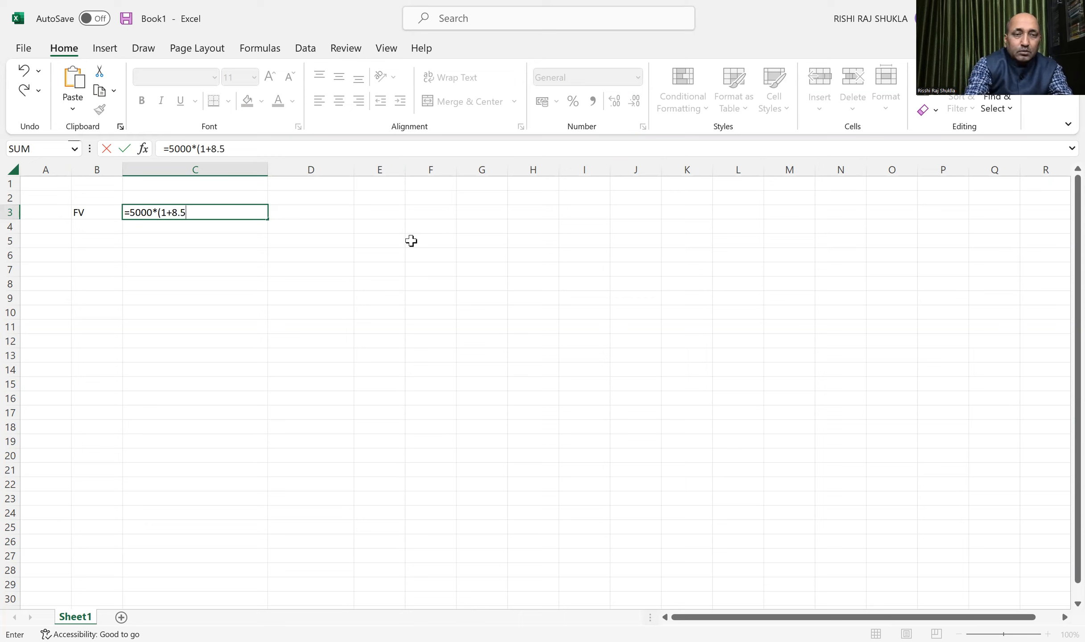
pyautogui.write('%)')
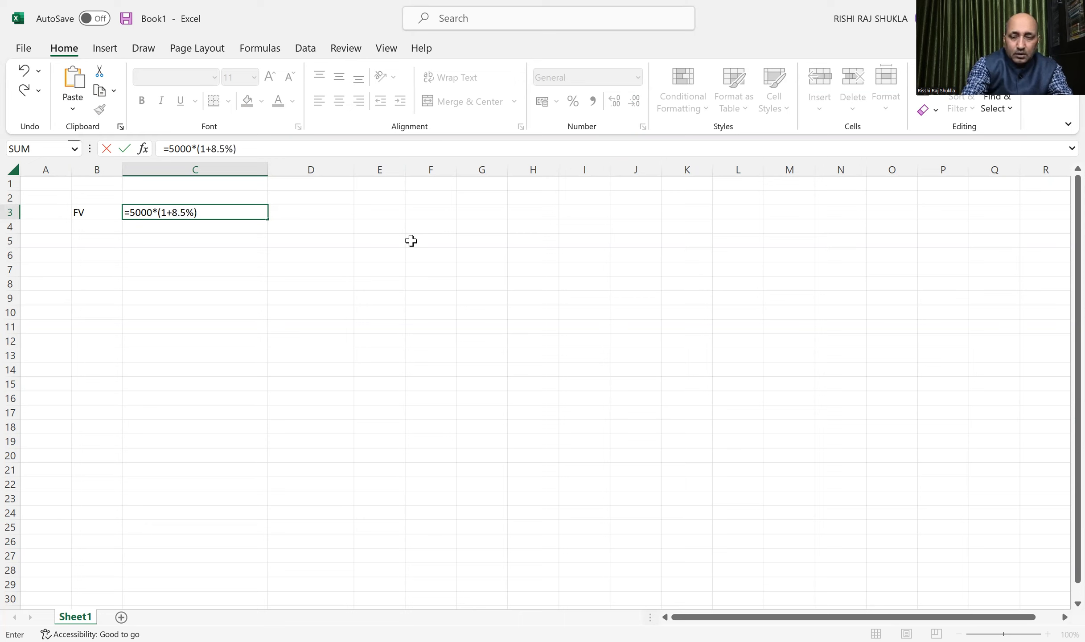
pyautogui.write('^')
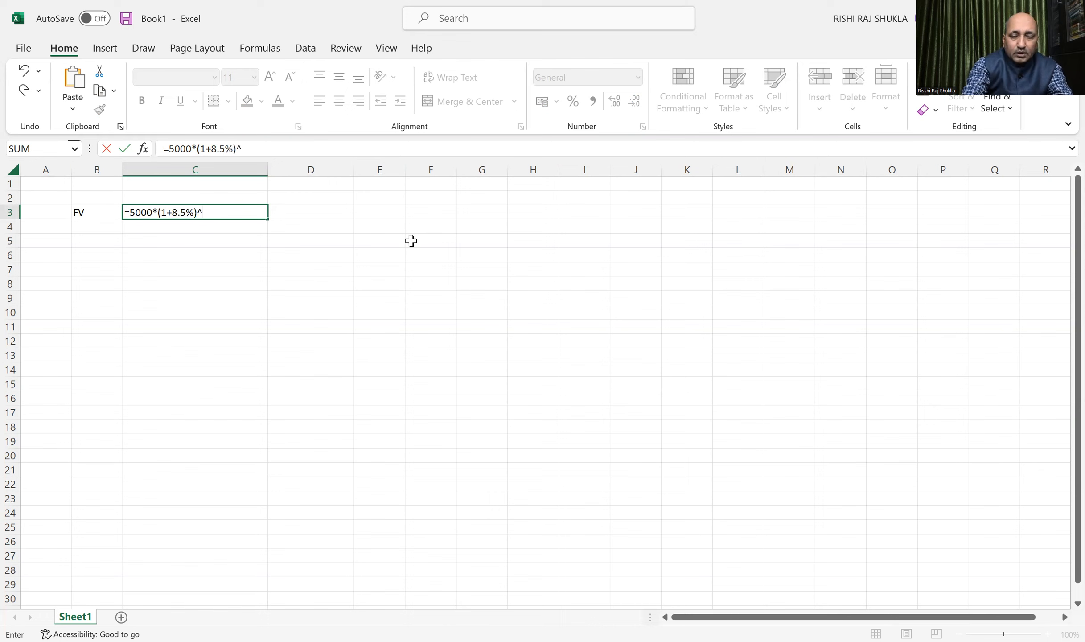
pyautogui.write('5')
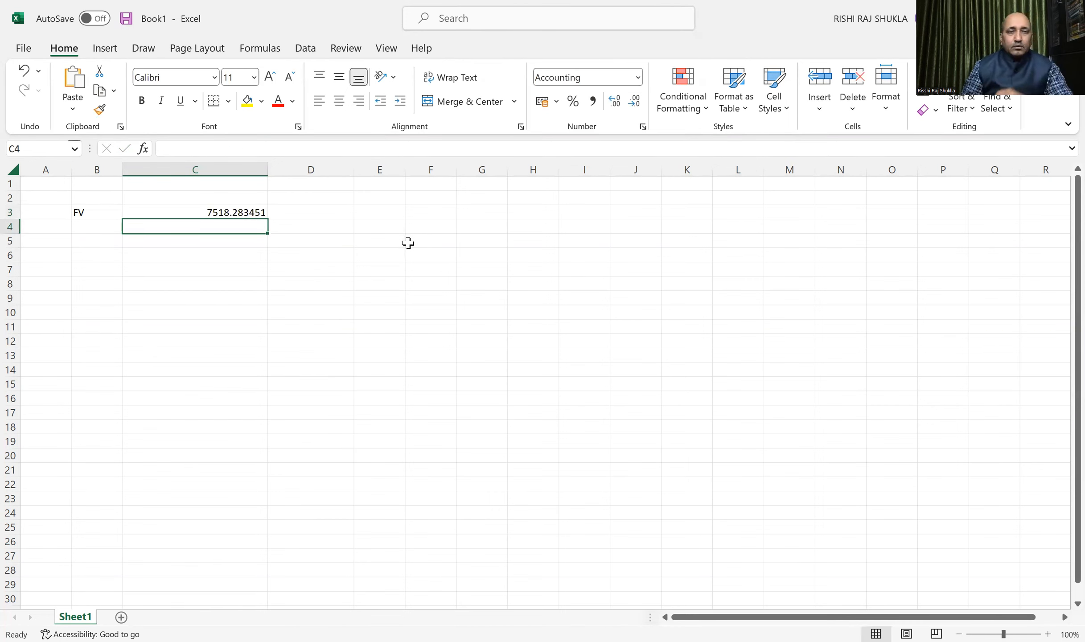
pyautogui.click(194, 213)
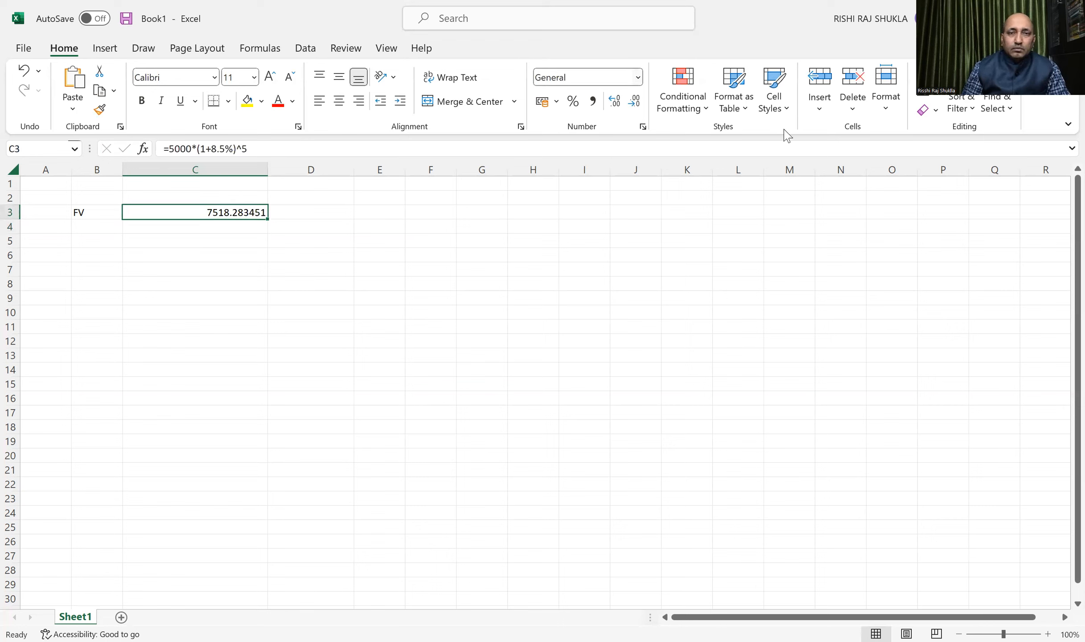
pyautogui.moveTo(603, 113)
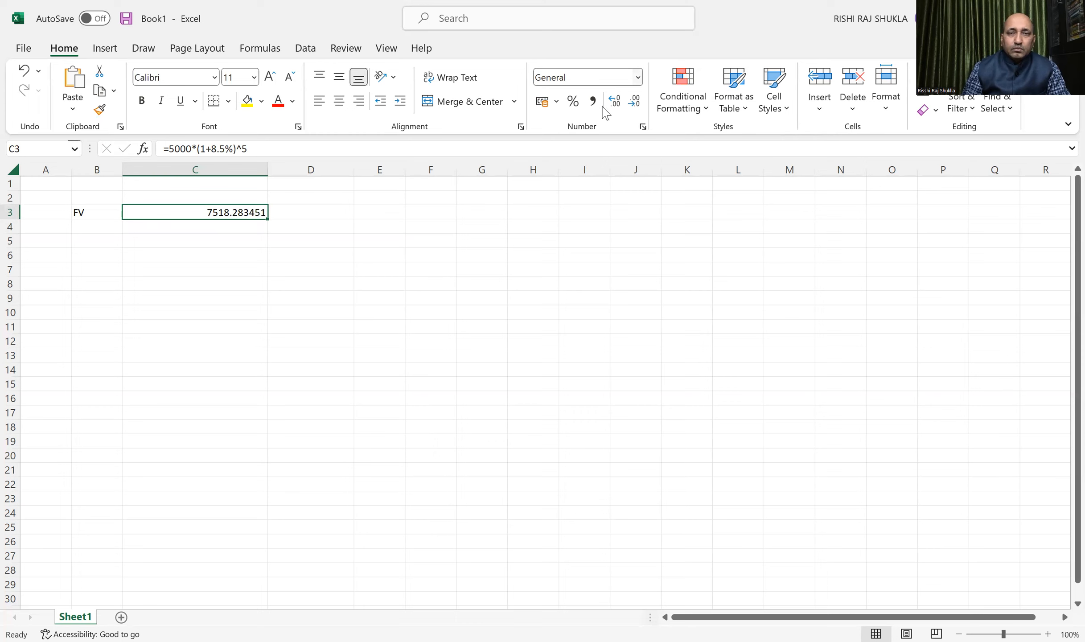
pyautogui.moveTo(366, 191)
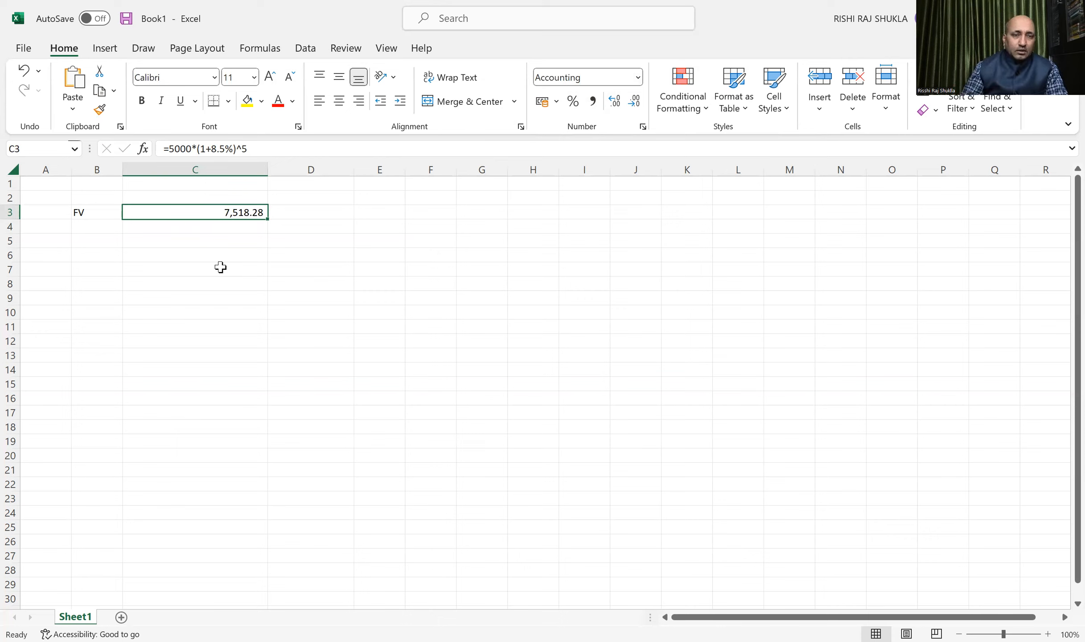
pyautogui.moveTo(206, 218)
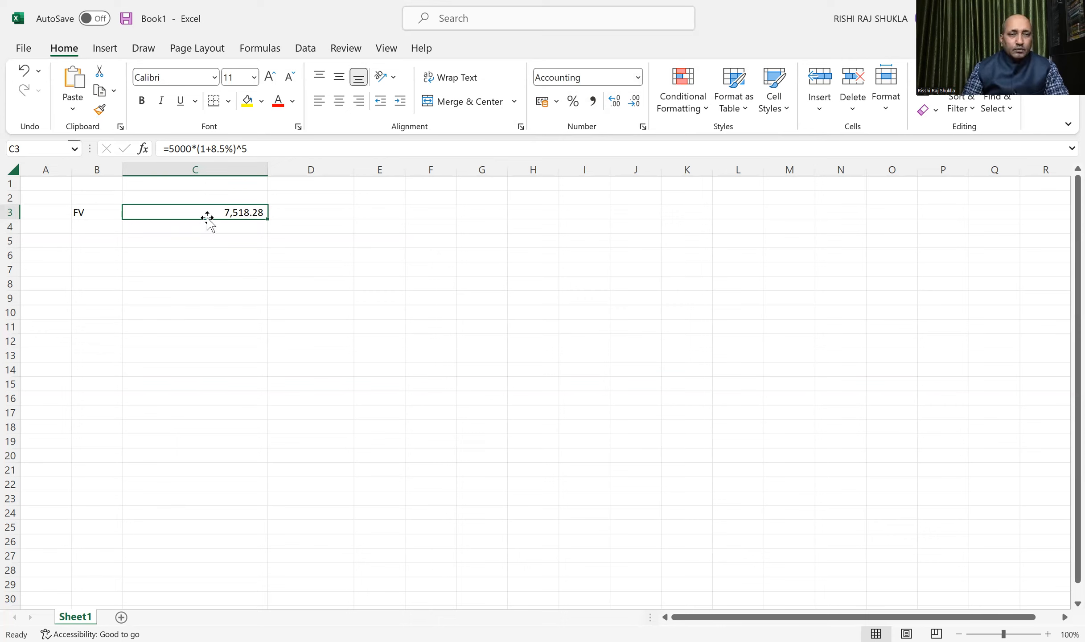
pyautogui.moveTo(93, 244)
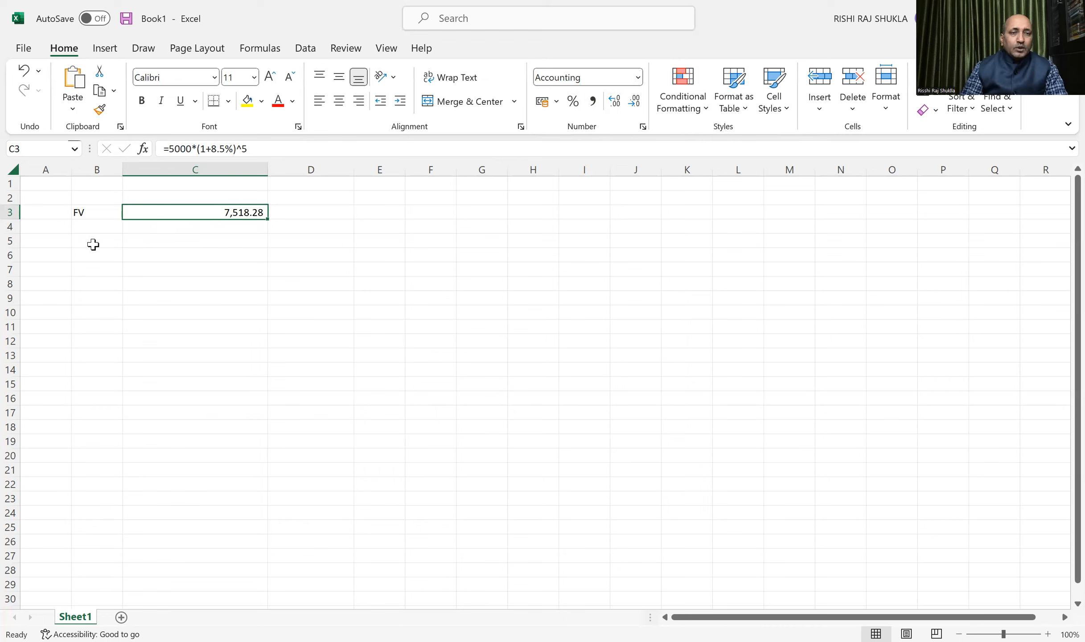
# Label cell B5 as PV.
pyautogui.click(96, 240)
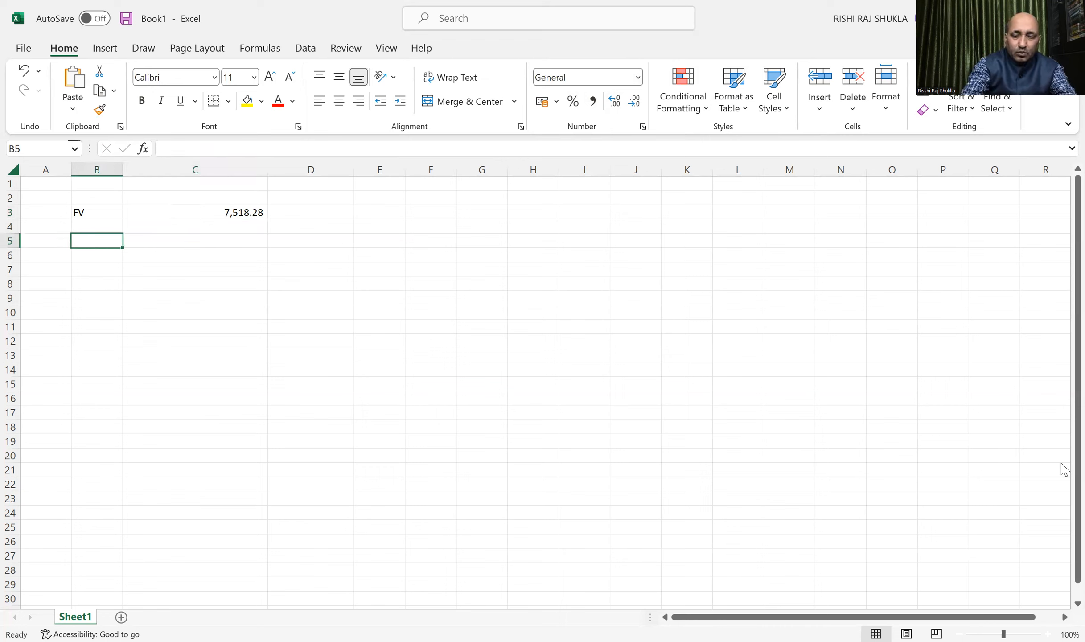
pyautogui.write('PV')
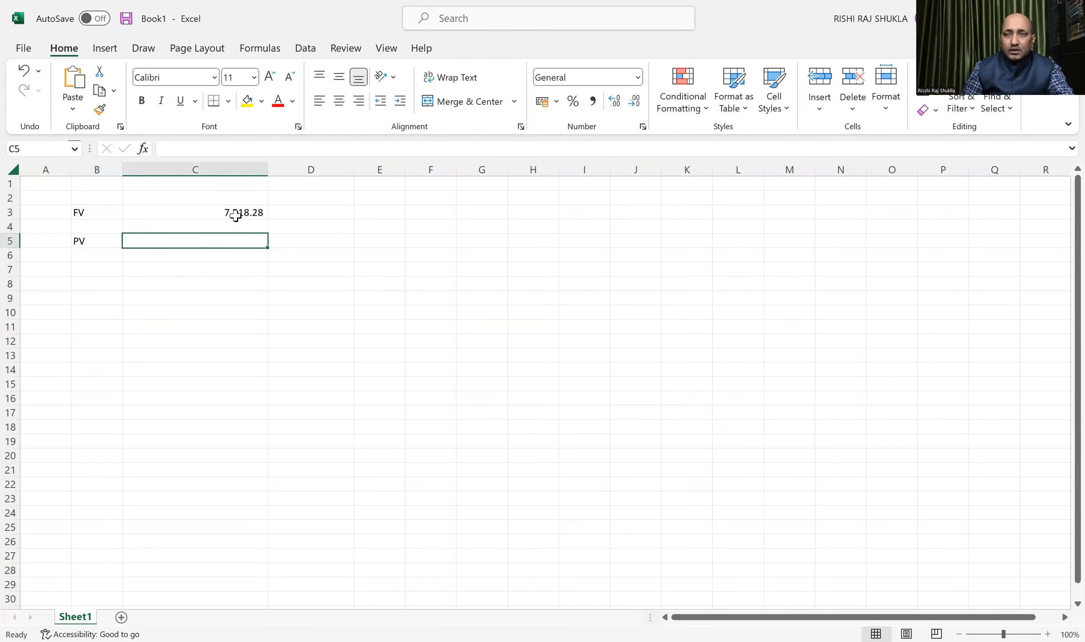
pyautogui.click(194, 212)
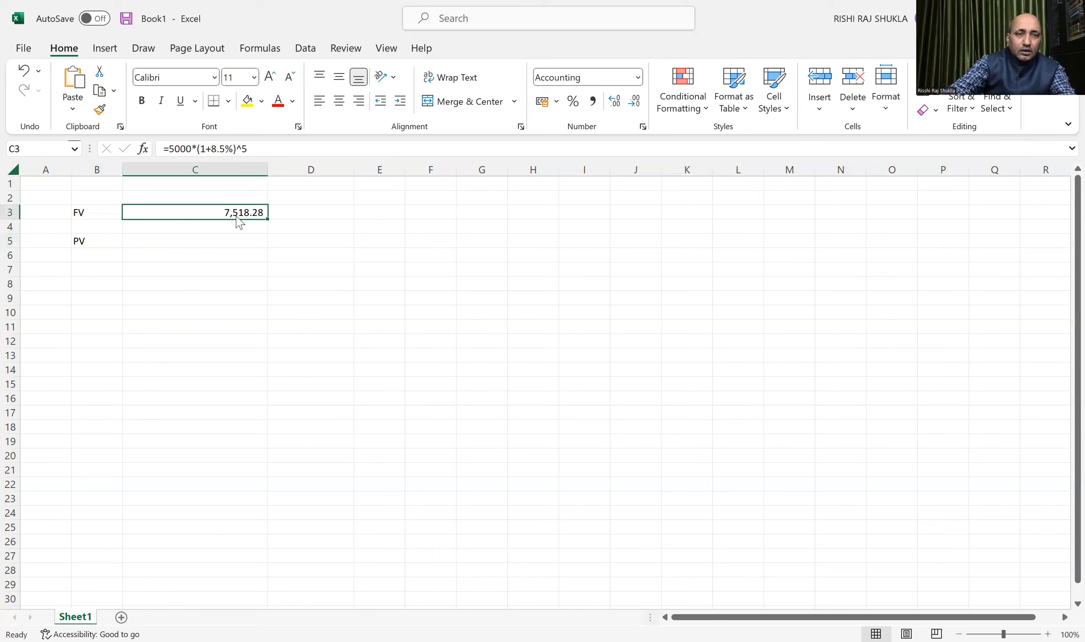
pyautogui.press('alt')
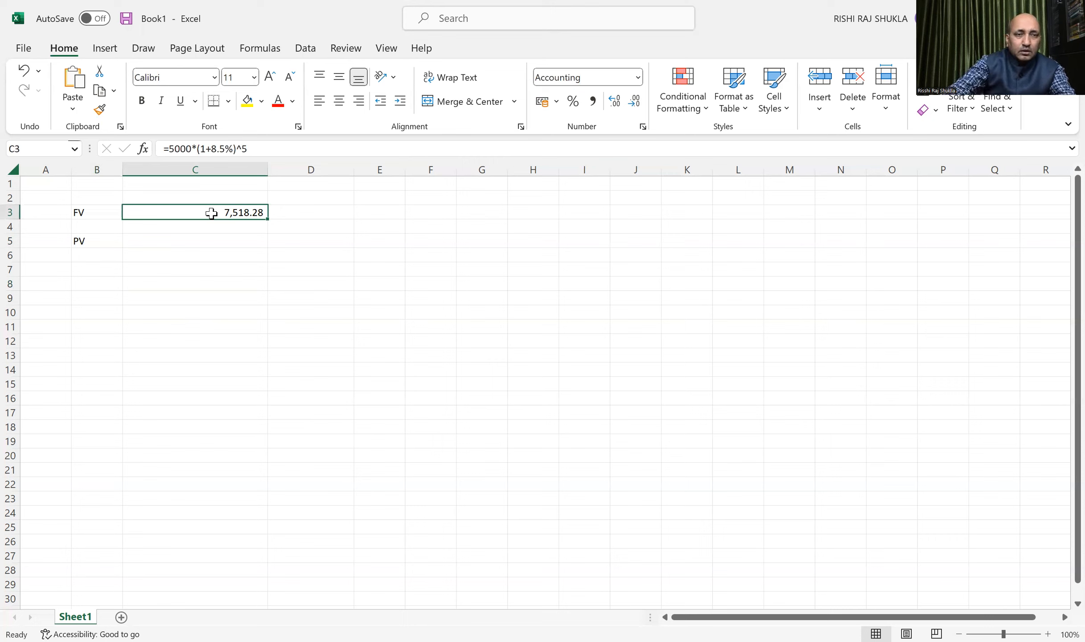
pyautogui.press('alt')
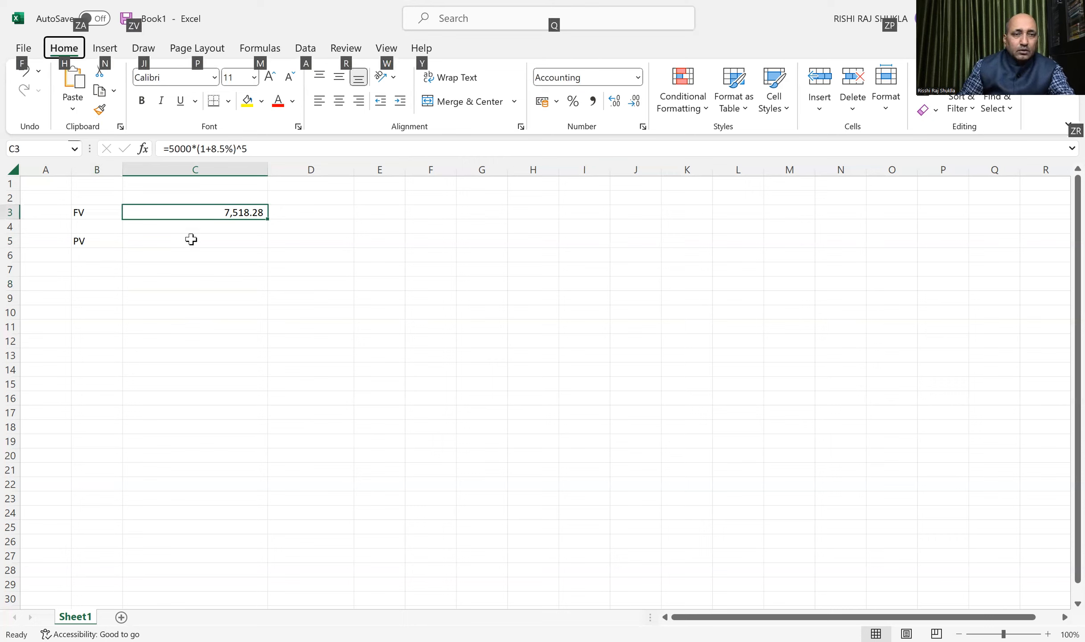
# Enter =C3/(1+8.5%)^5 in C5 to discount the future value.
pyautogui.click(194, 241)
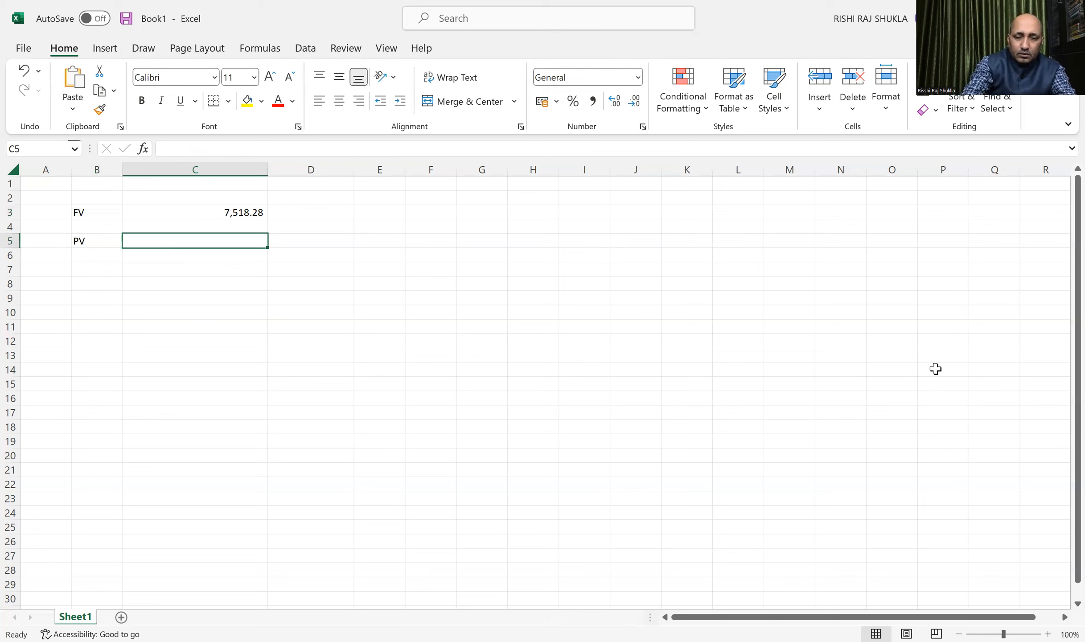
pyautogui.write('=')
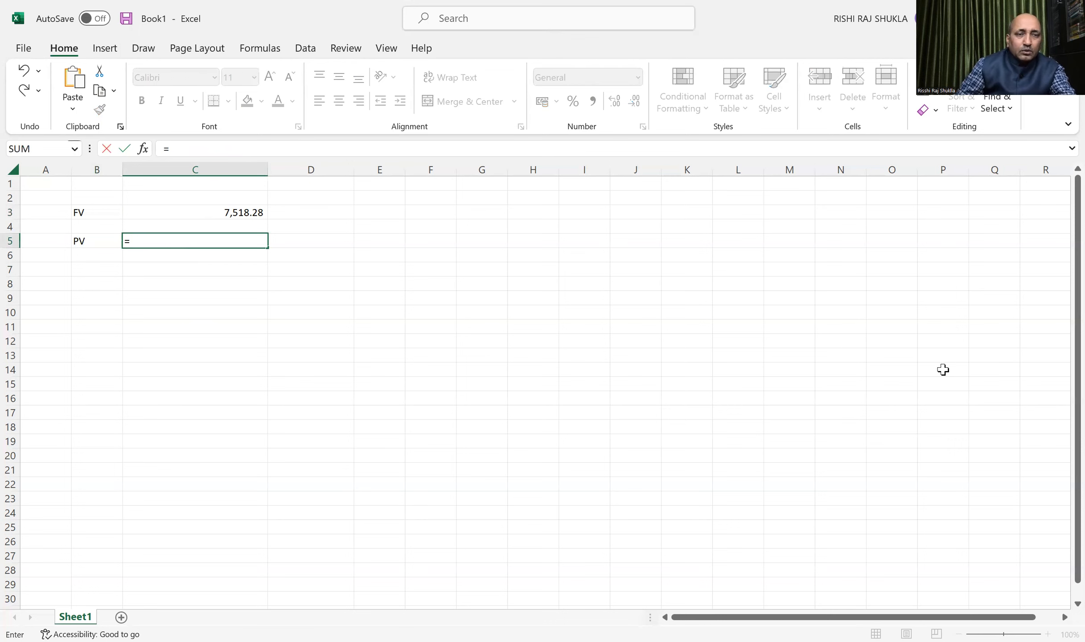
pyautogui.click(195, 212)
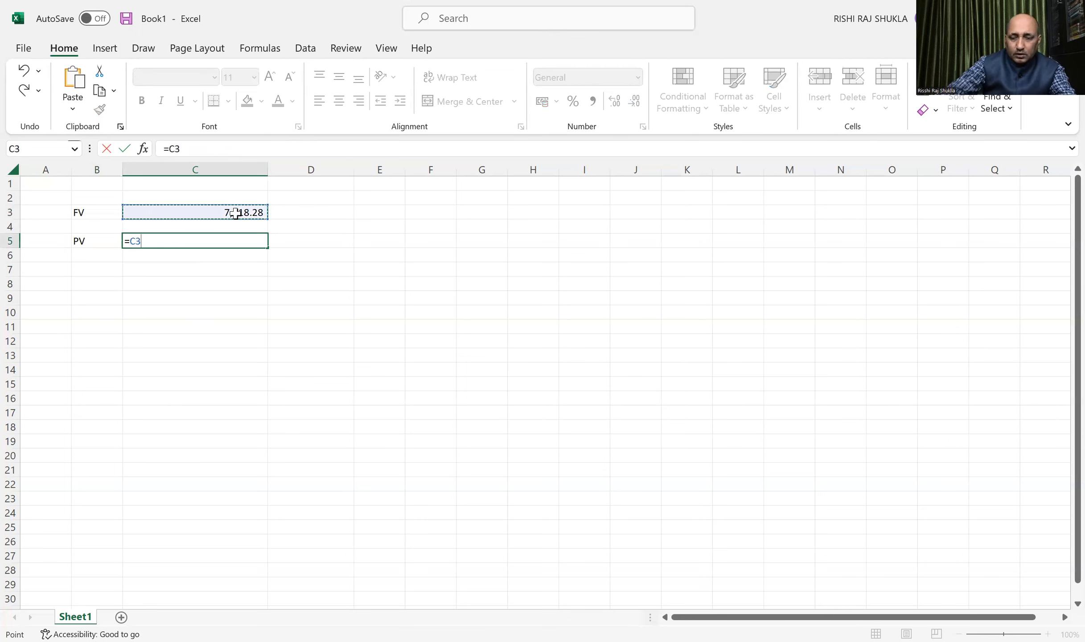
pyautogui.write('/')
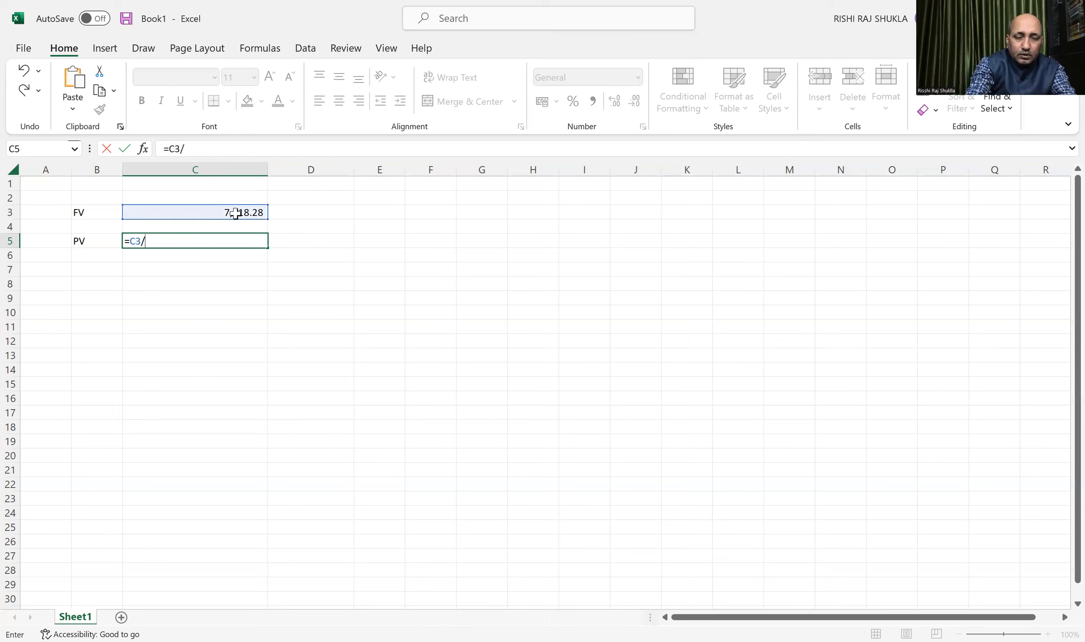
pyautogui.write('(')
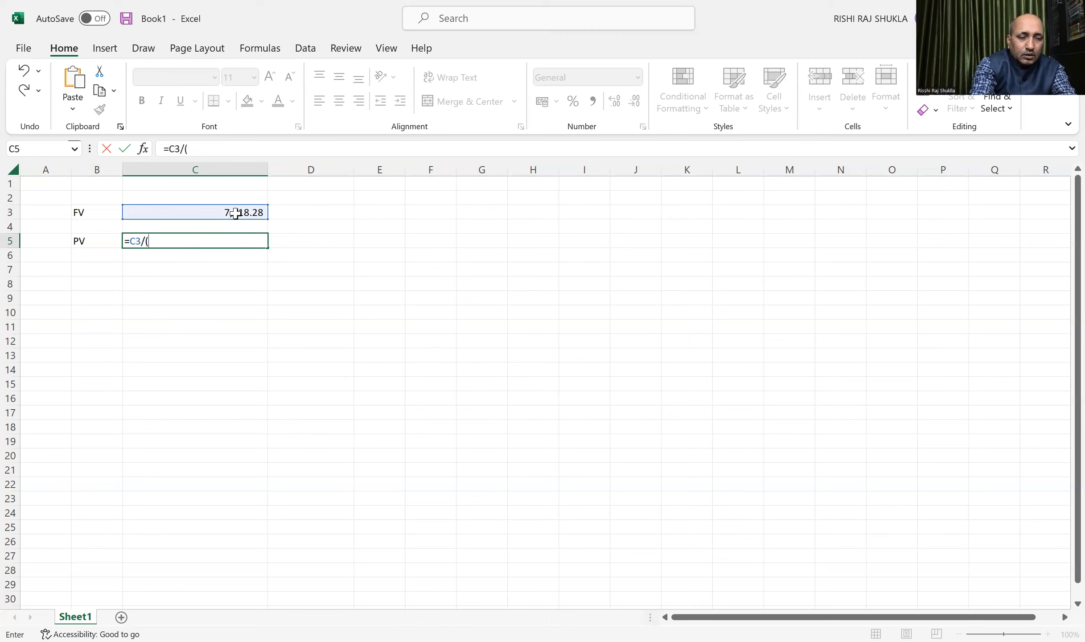
pyautogui.write('1')
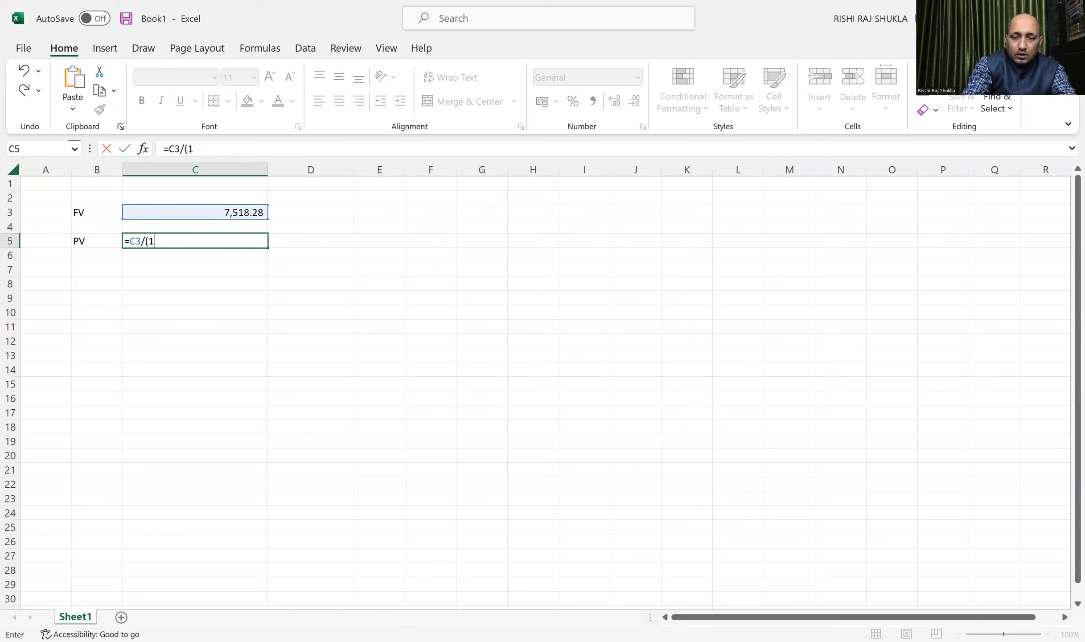
pyautogui.write('+')
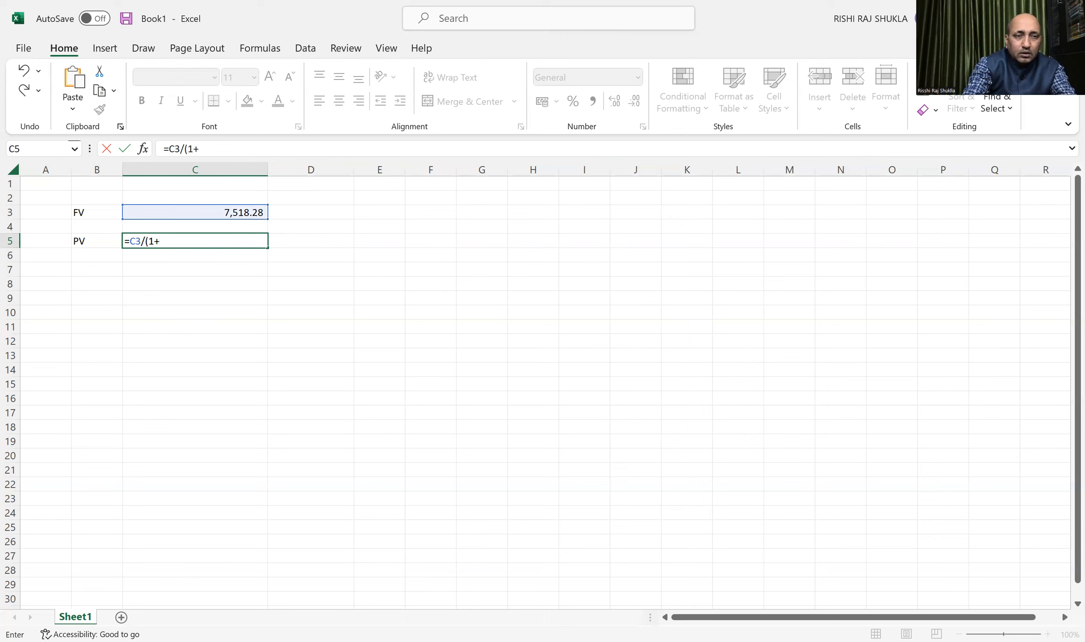
pyautogui.write('8')
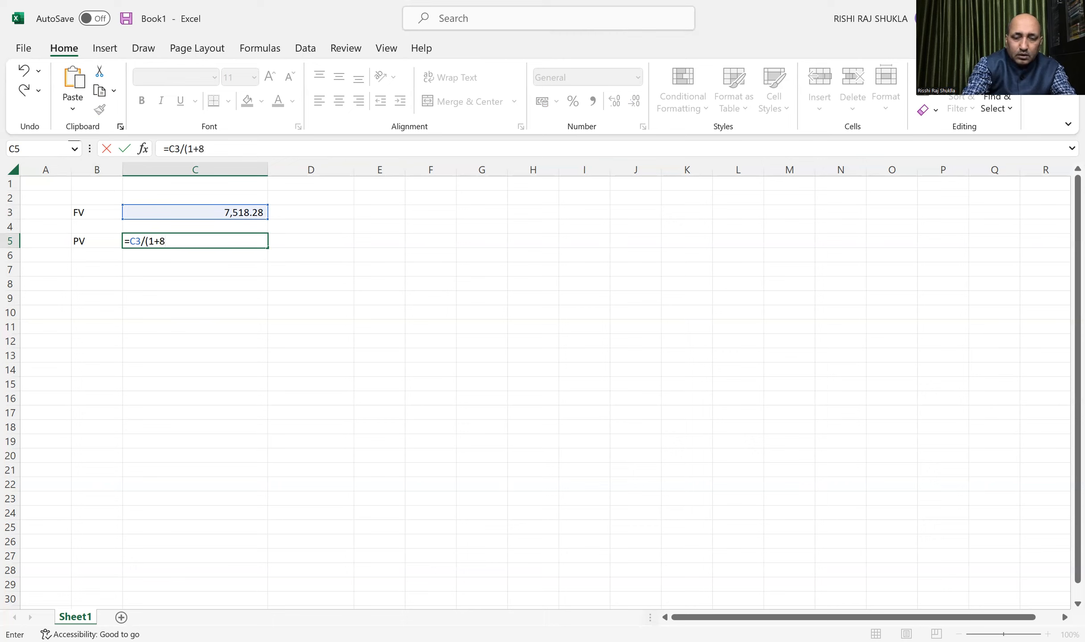
pyautogui.write('.5%')
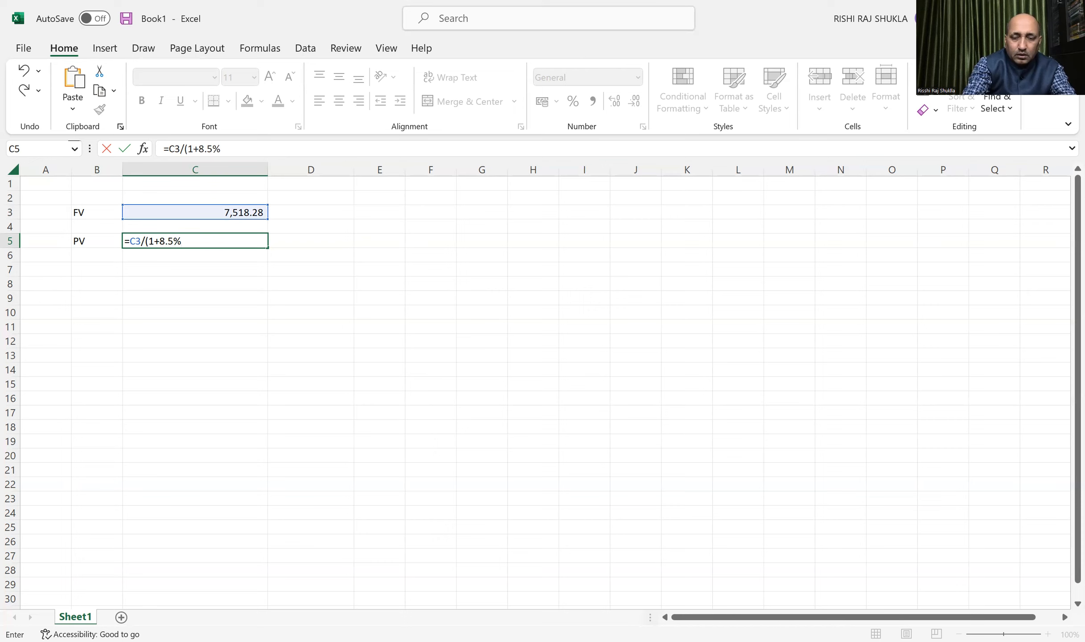
pyautogui.write(')')
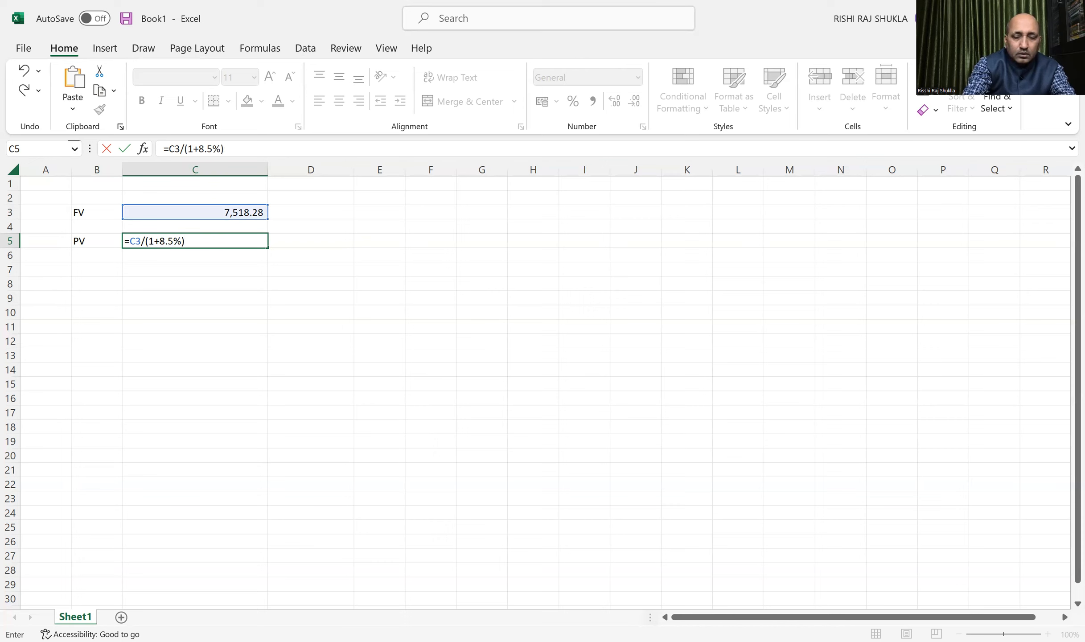
pyautogui.write('^')
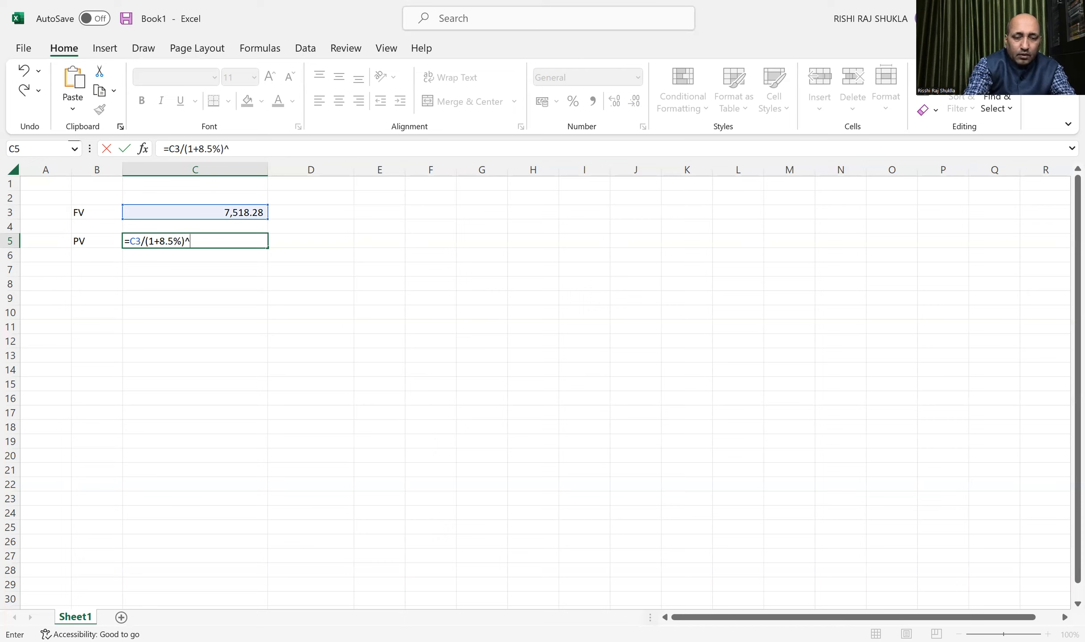
pyautogui.write('5')
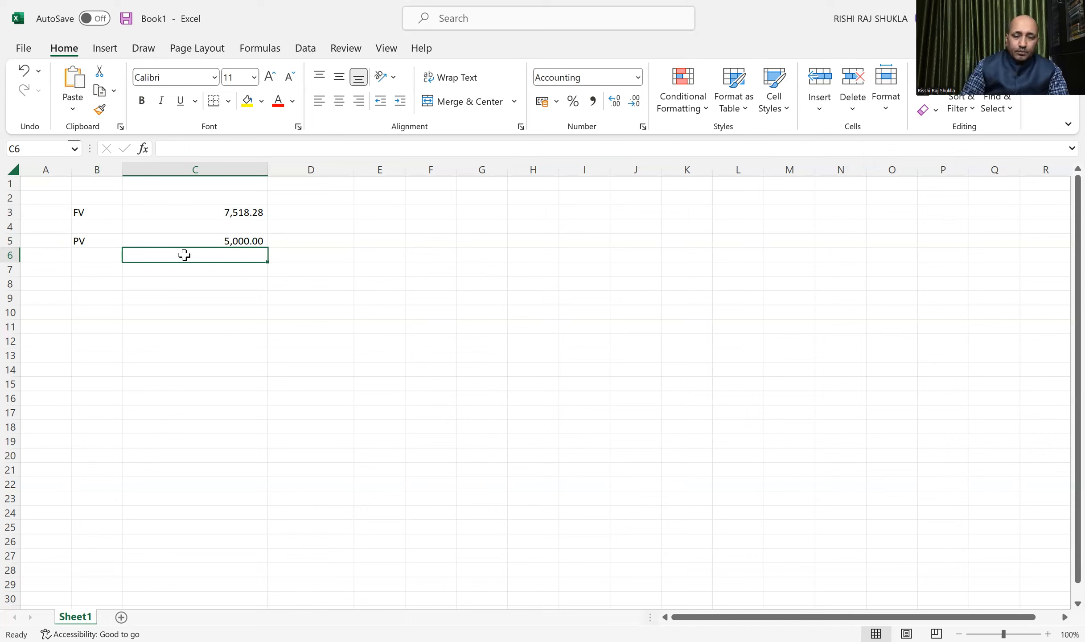
# Type the six-year formula =10000(1+8.5%)^6 into C6.
pyautogui.write('=')
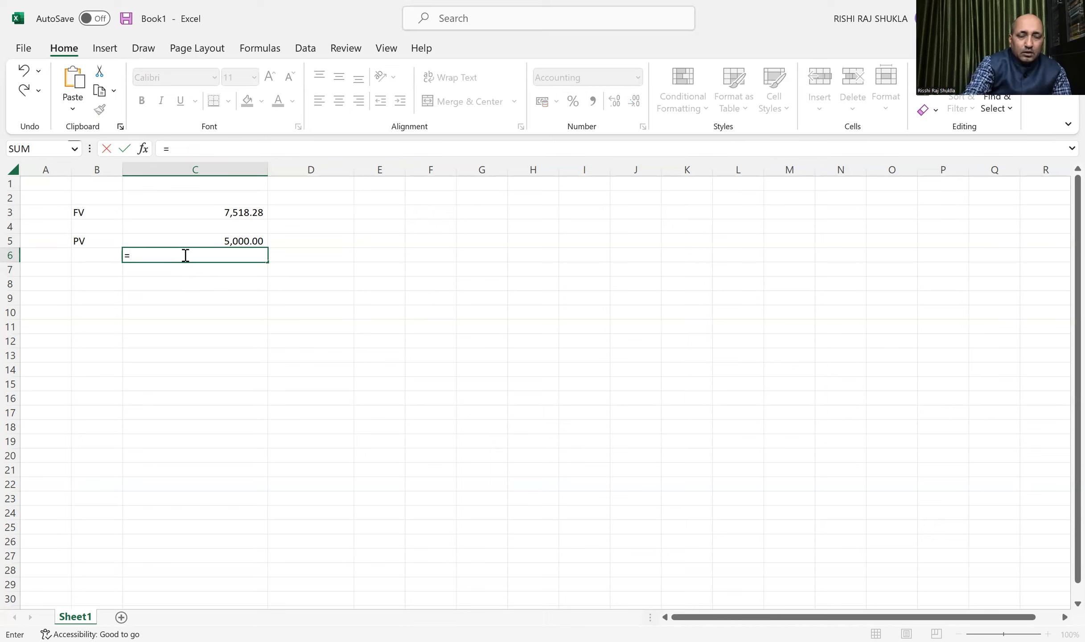
pyautogui.write('1')
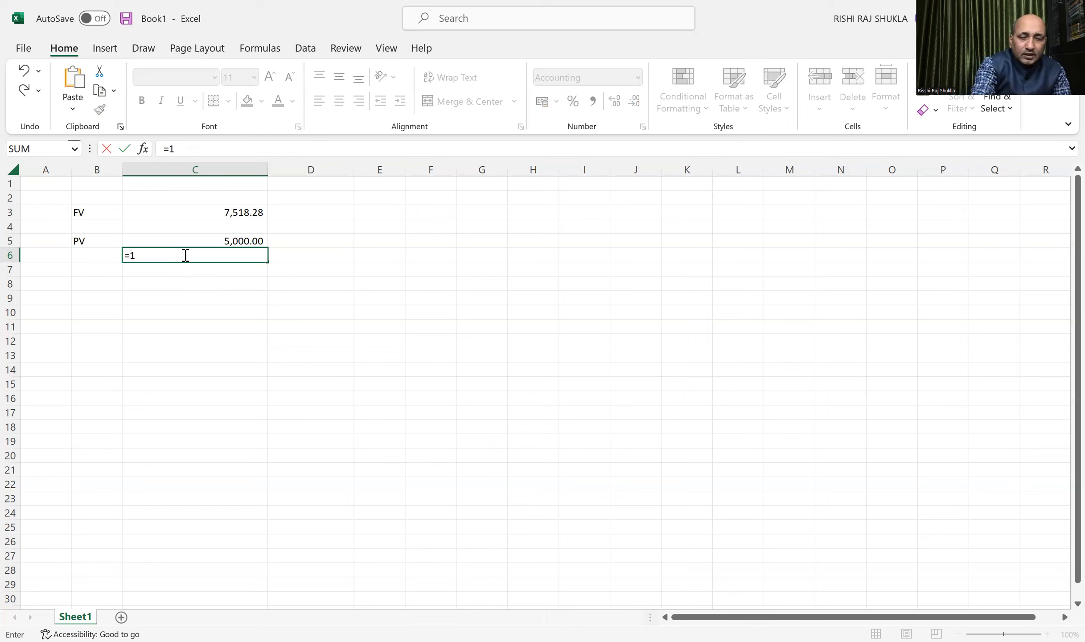
pyautogui.write('000')
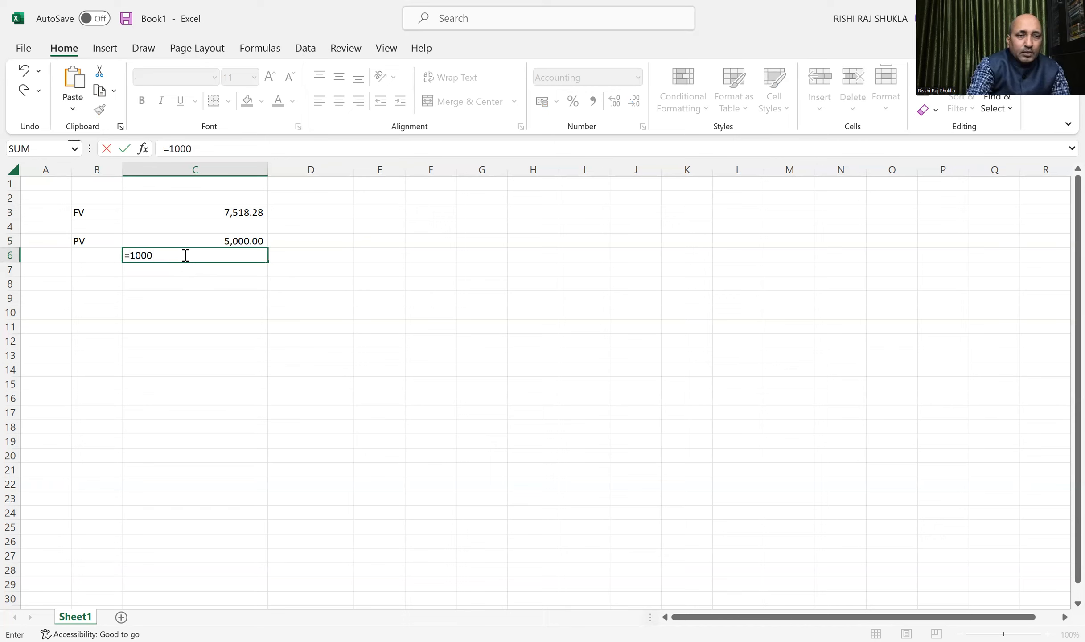
pyautogui.write('0')
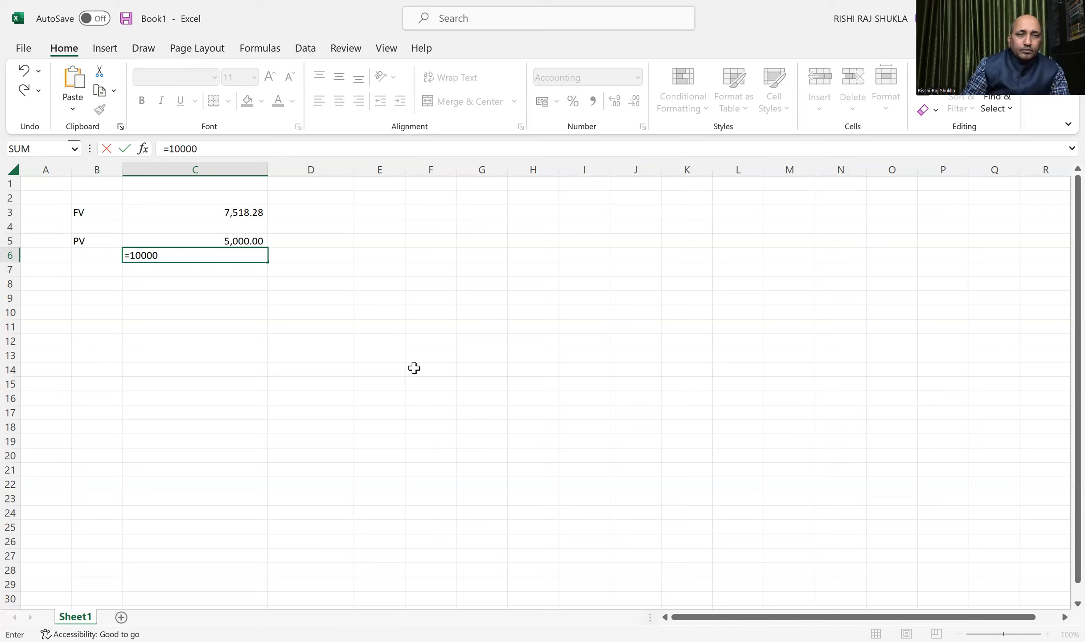
pyautogui.write('(')
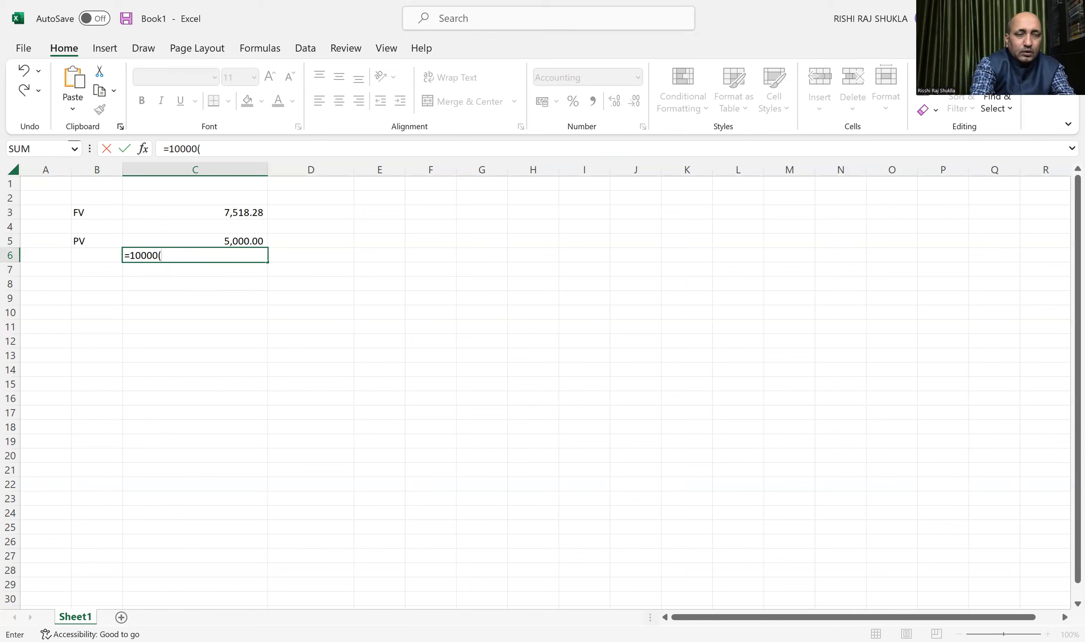
pyautogui.write('1')
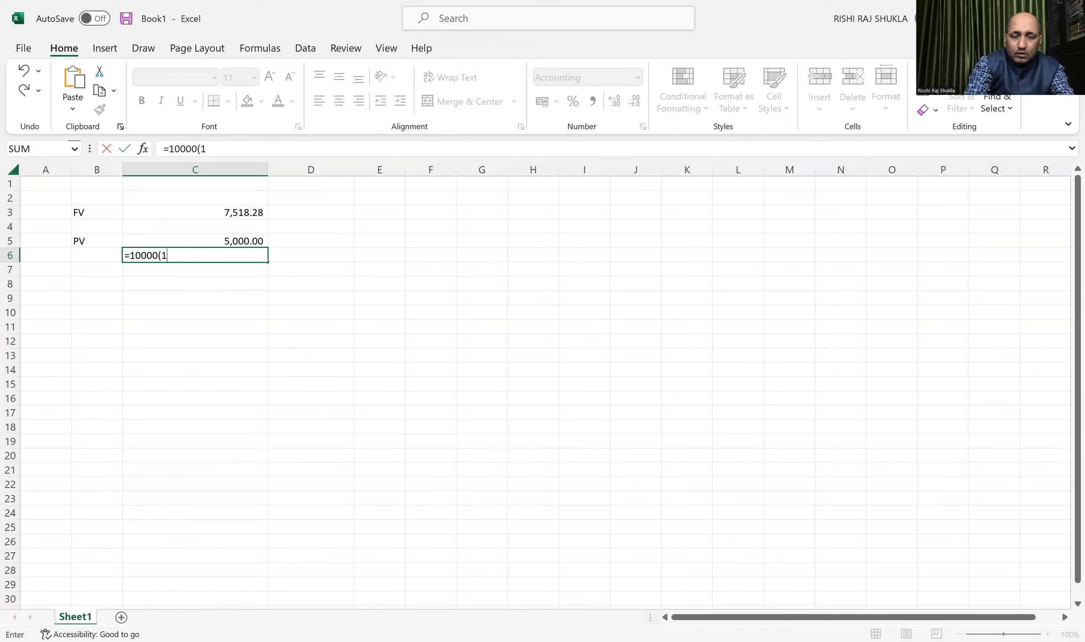
pyautogui.write('+')
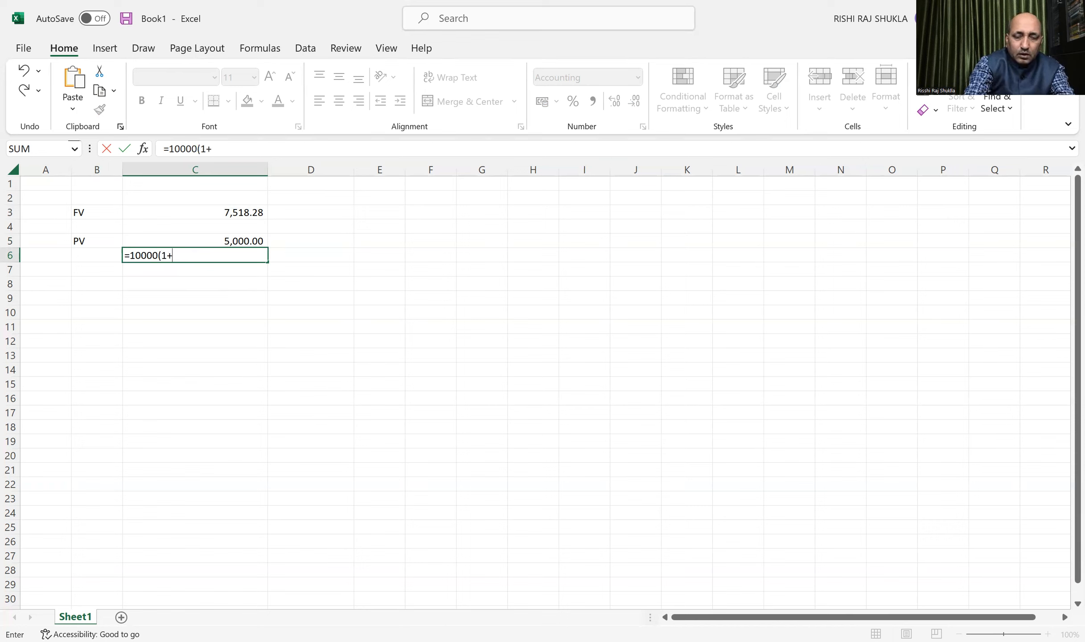
pyautogui.write('8.5')
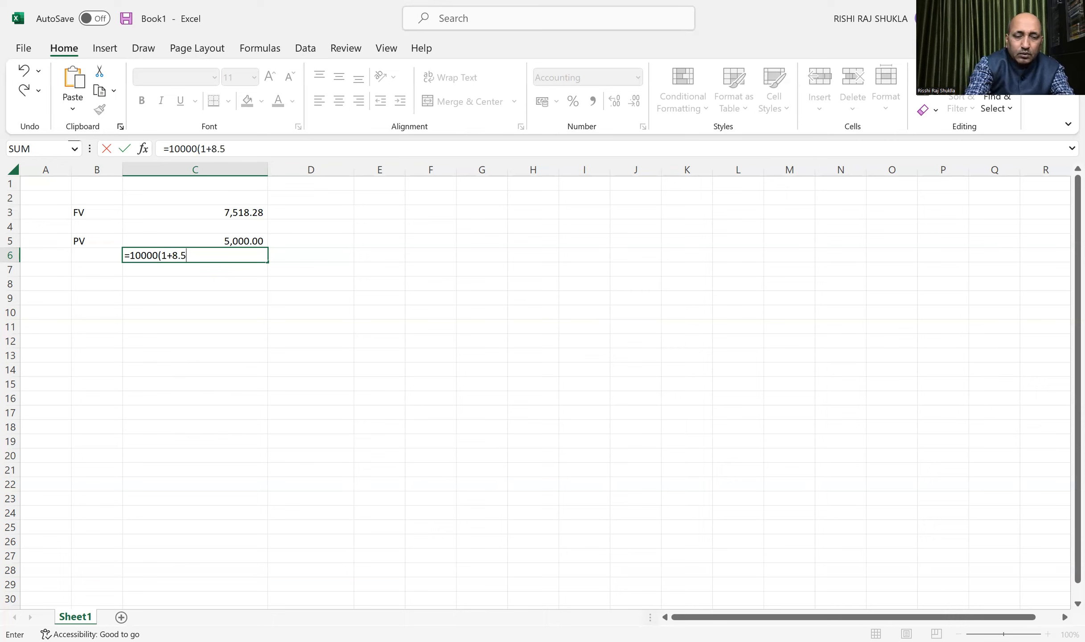
pyautogui.write('%)')
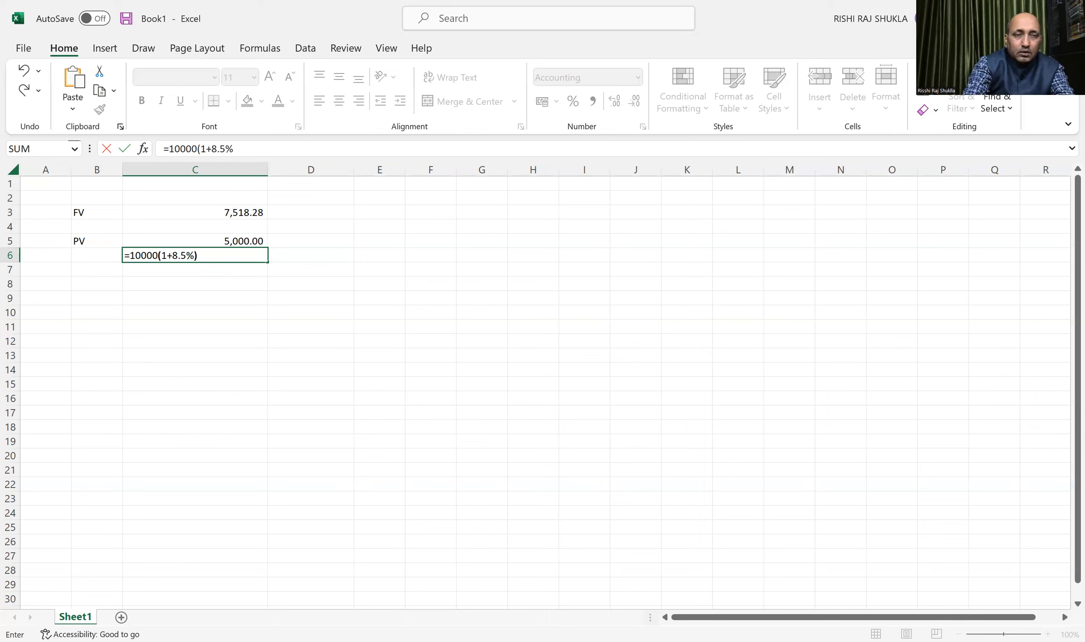
pyautogui.write('^')
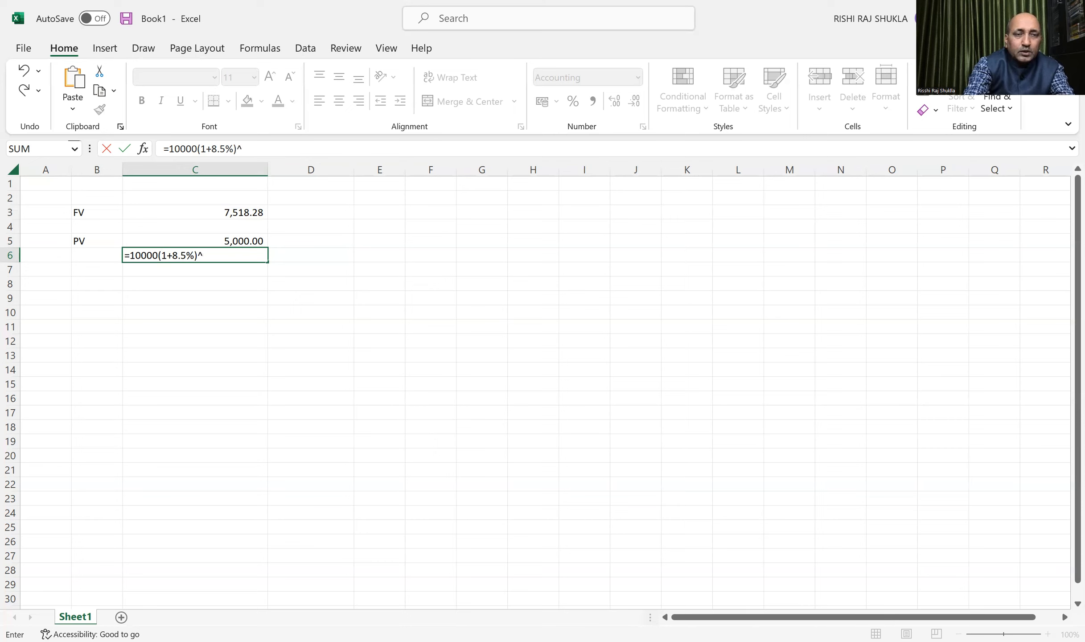
pyautogui.write('6')
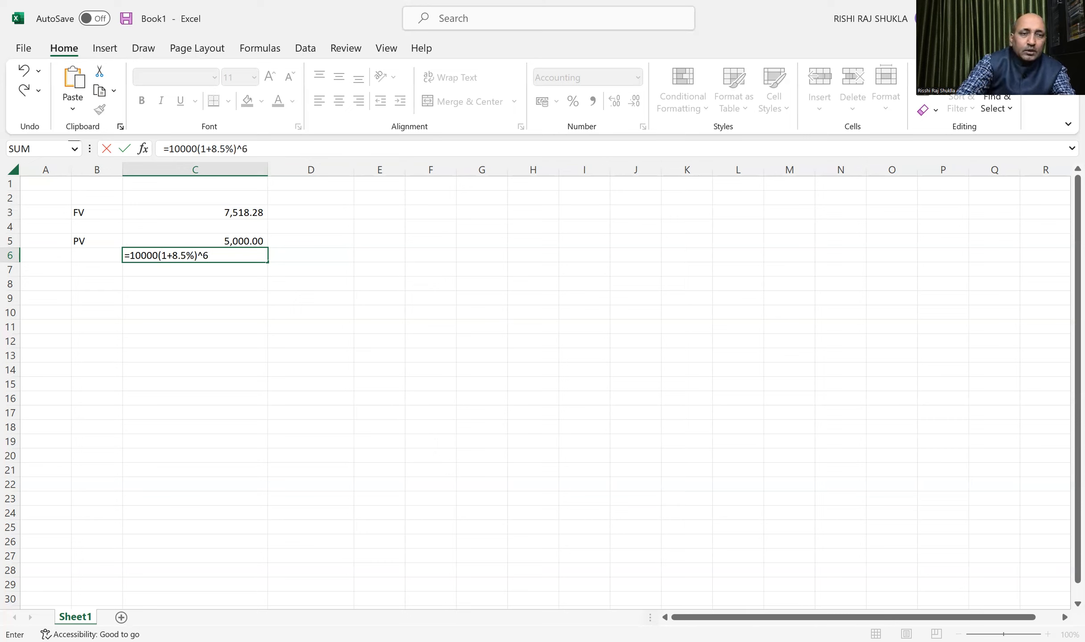
pyautogui.press('Return')
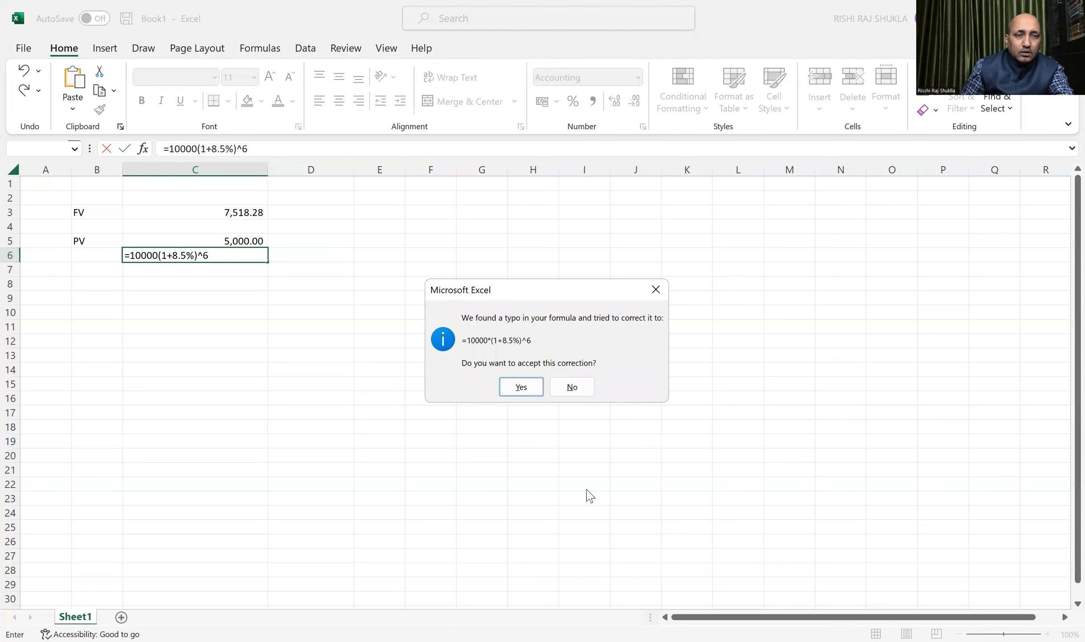
pyautogui.moveTo(520, 386)
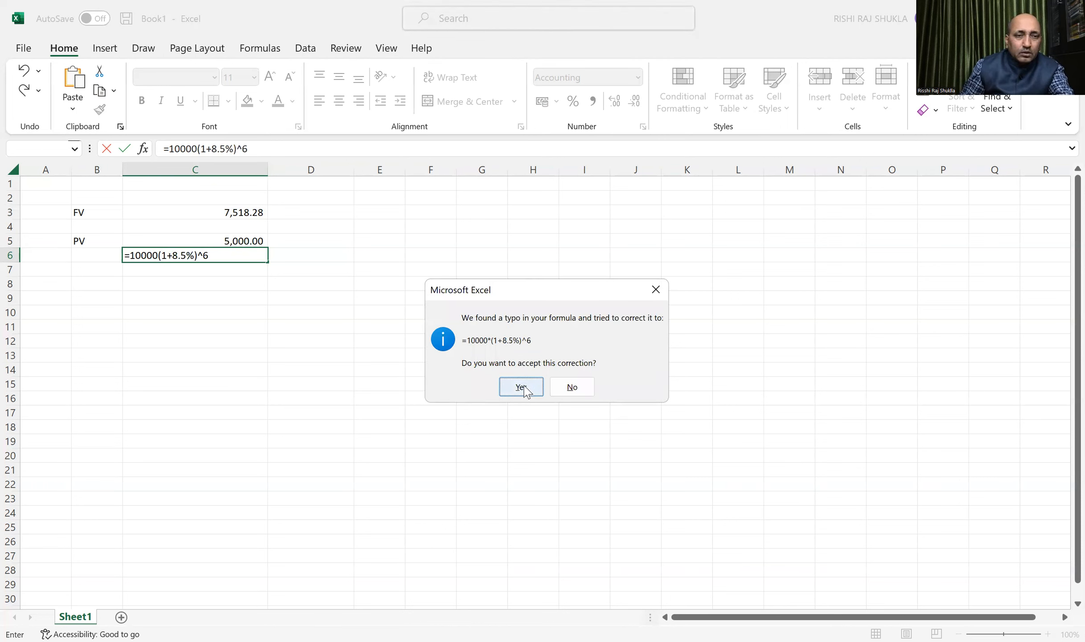
# Decline Excel's correction and insert / to make =10000/(1+8.5%)^6.
pyautogui.click(521, 386)
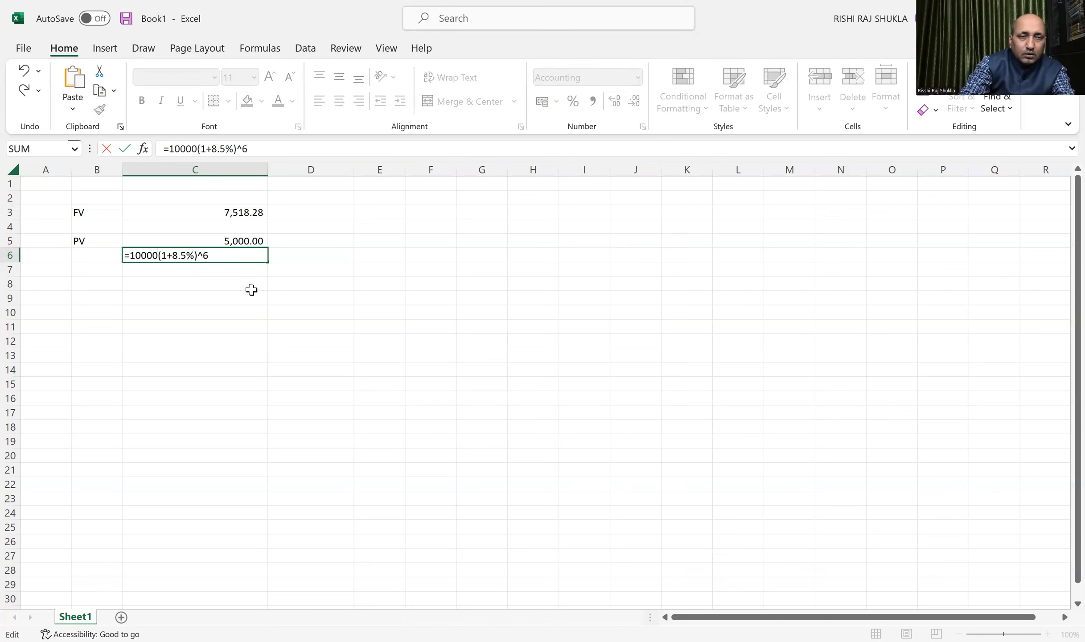
pyautogui.write('/')
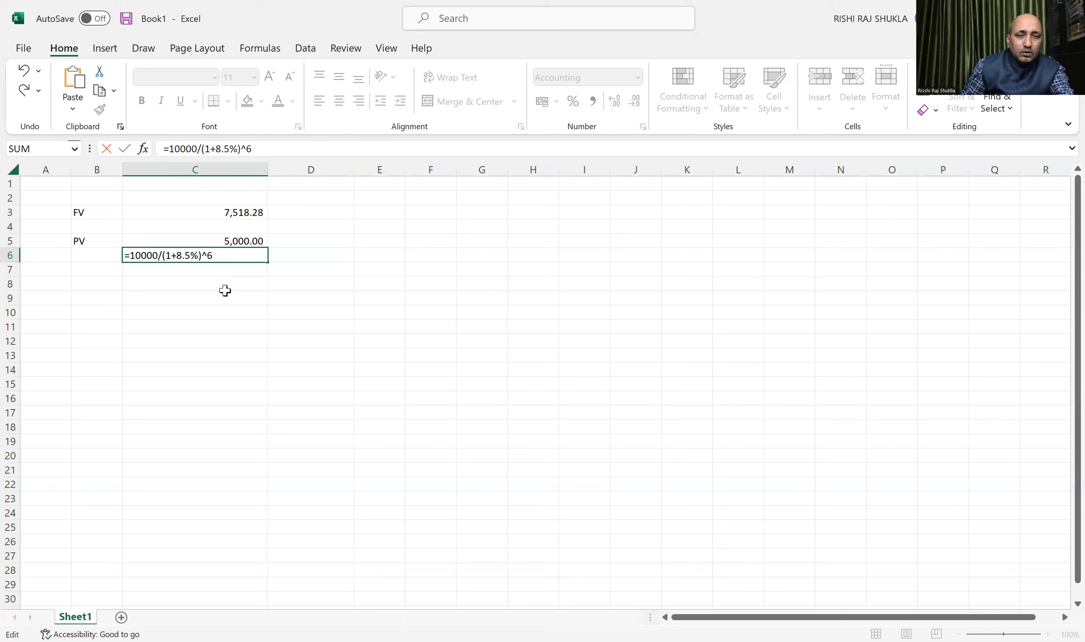
pyautogui.press('Return')
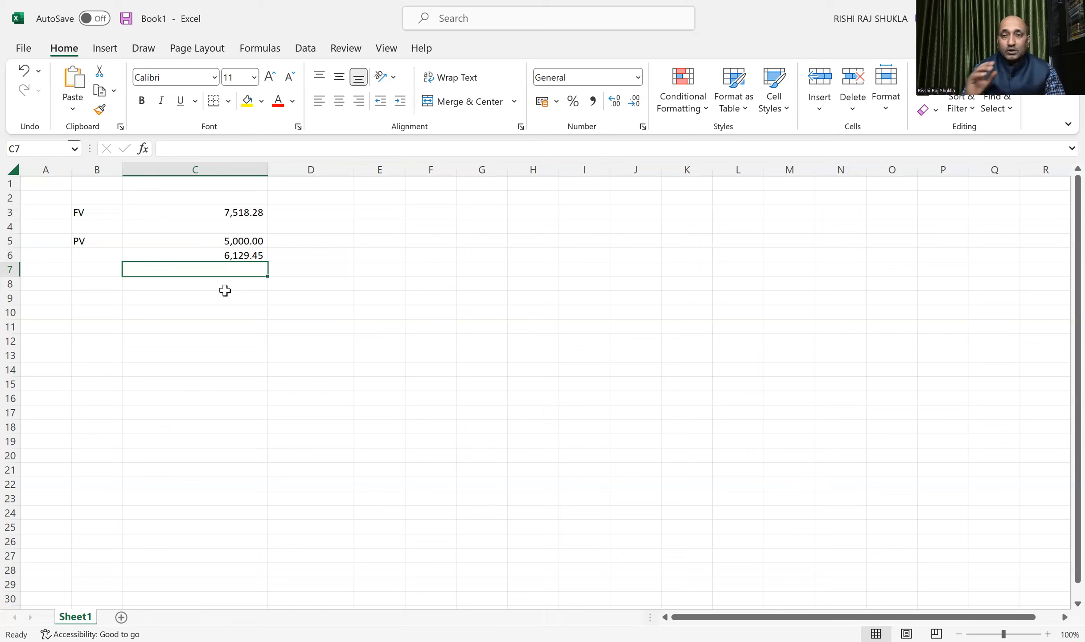
# Number years from B9 and enter 1000000 in C9, filling down to C18.
pyautogui.click(97, 297)
pyautogui.write('1')
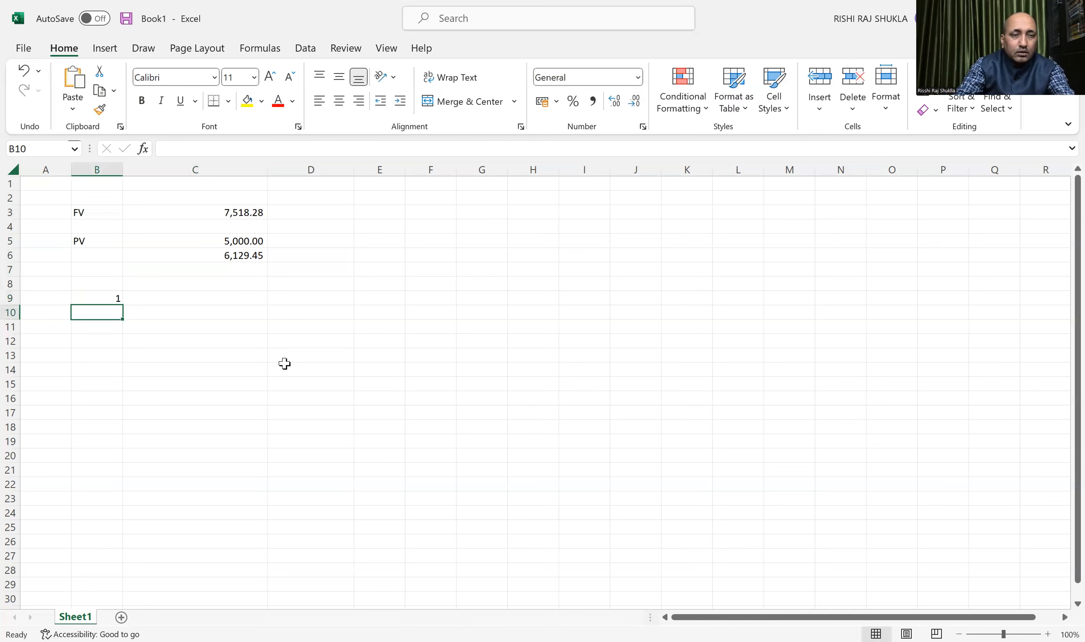
pyautogui.write('2')
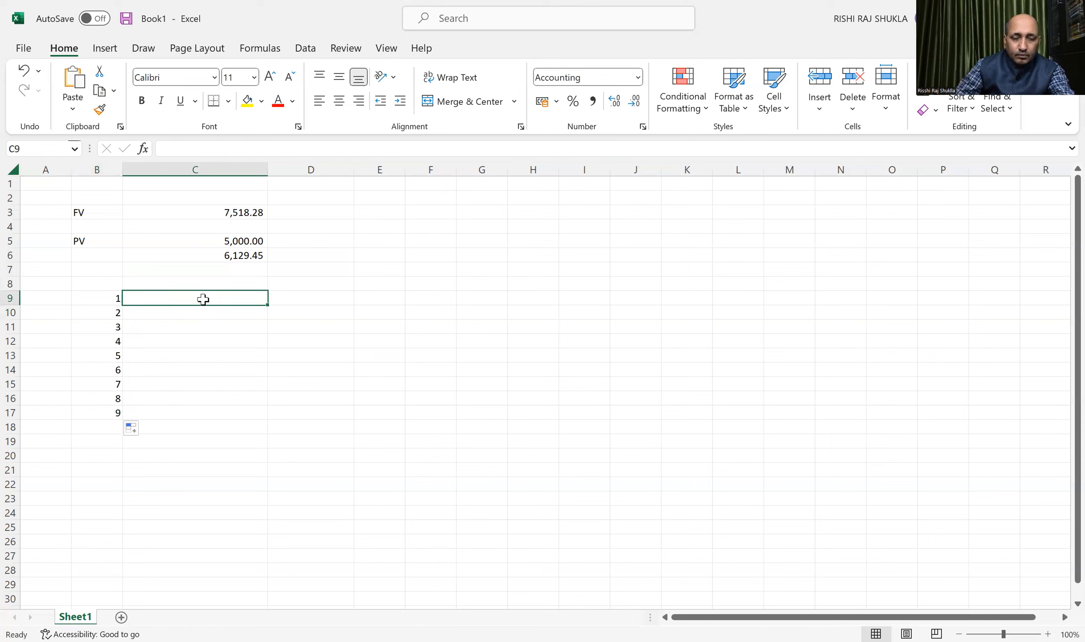
pyautogui.write('1000')
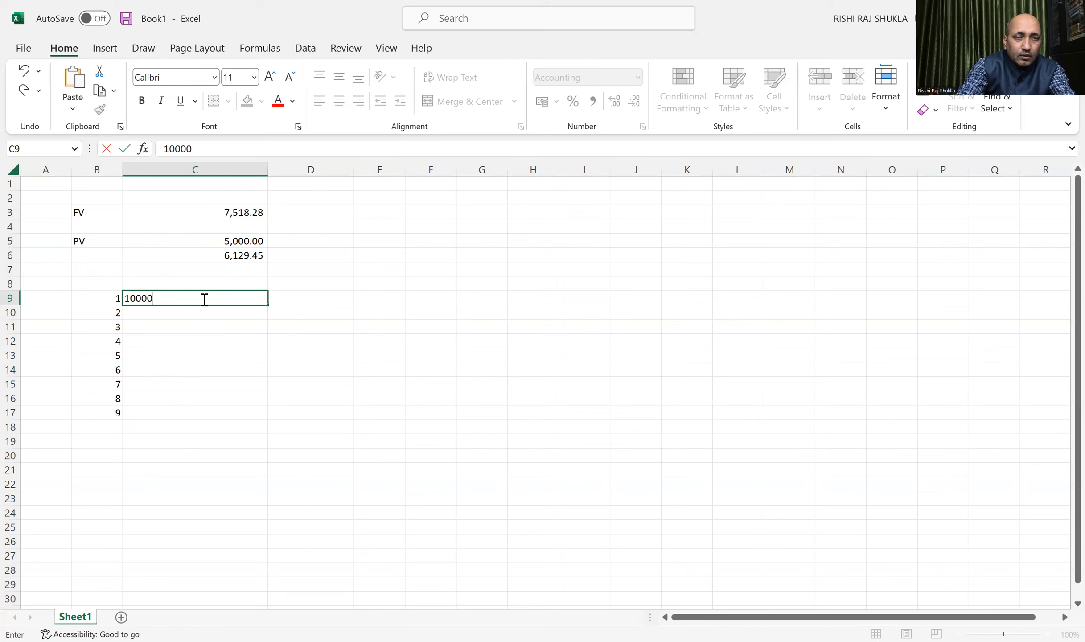
pyautogui.write('0')
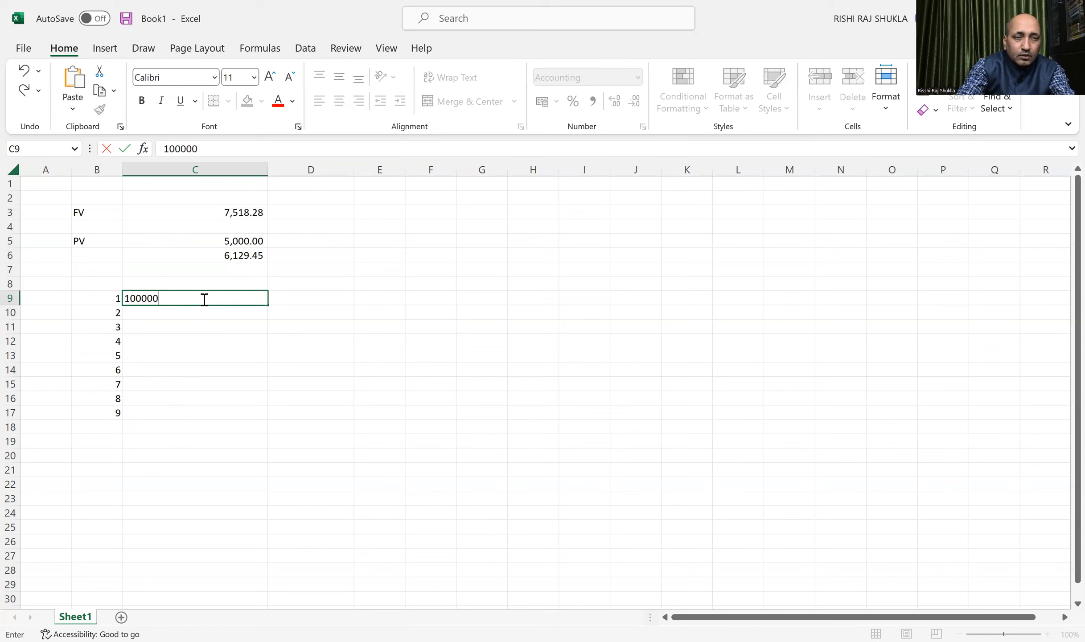
pyautogui.press('Return')
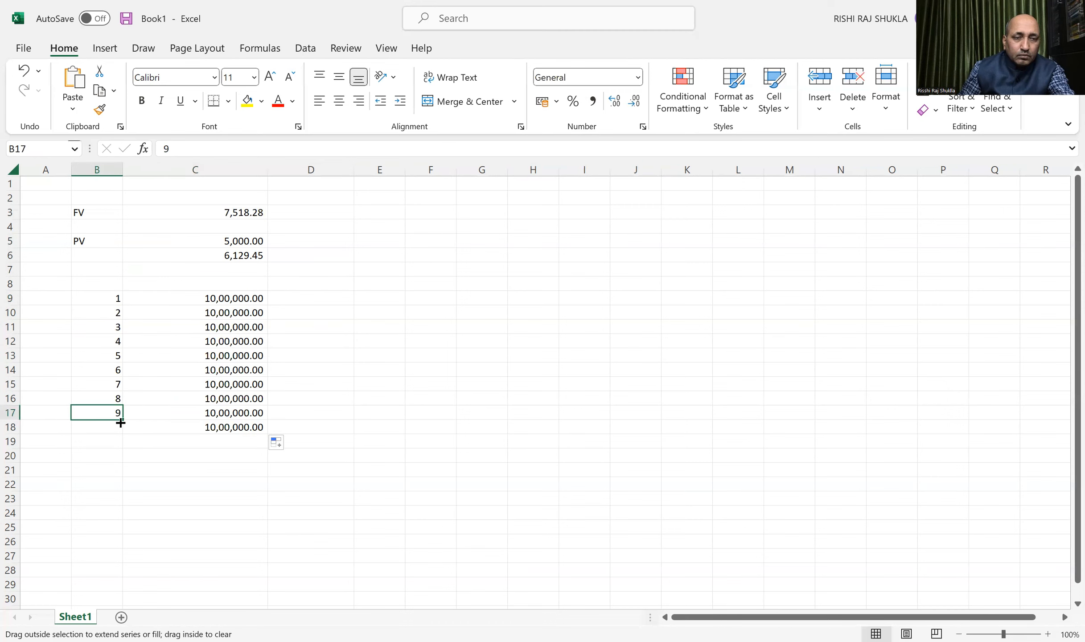
pyautogui.click(309, 299)
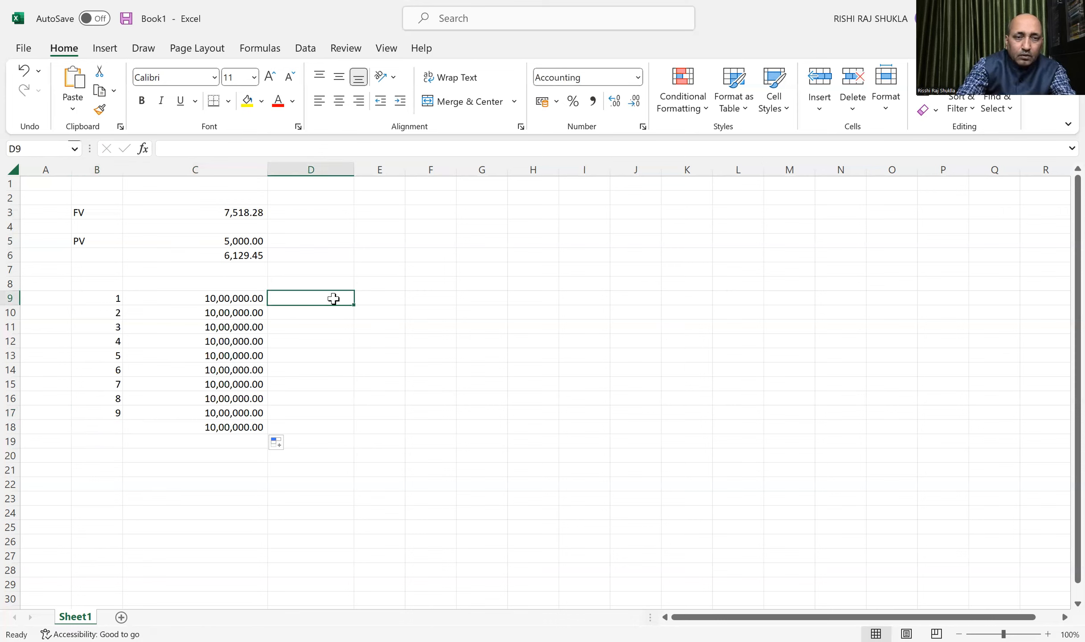
# Type =C9/(1.8.5%)^B9 in D9 and accept Excel's suggested correction.
pyautogui.write('=')
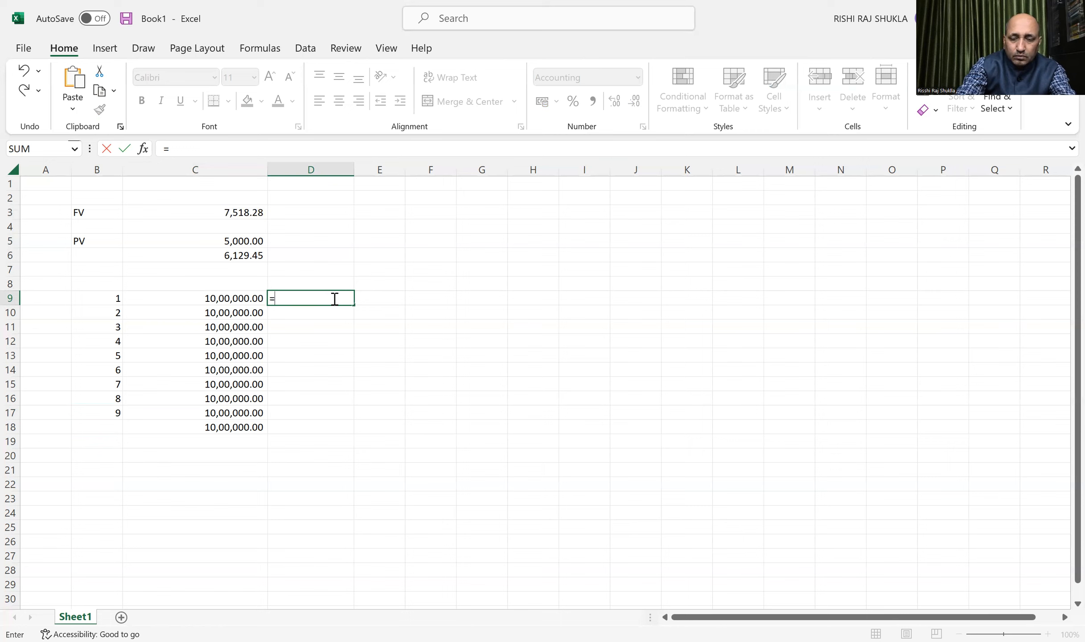
pyautogui.click(195, 298)
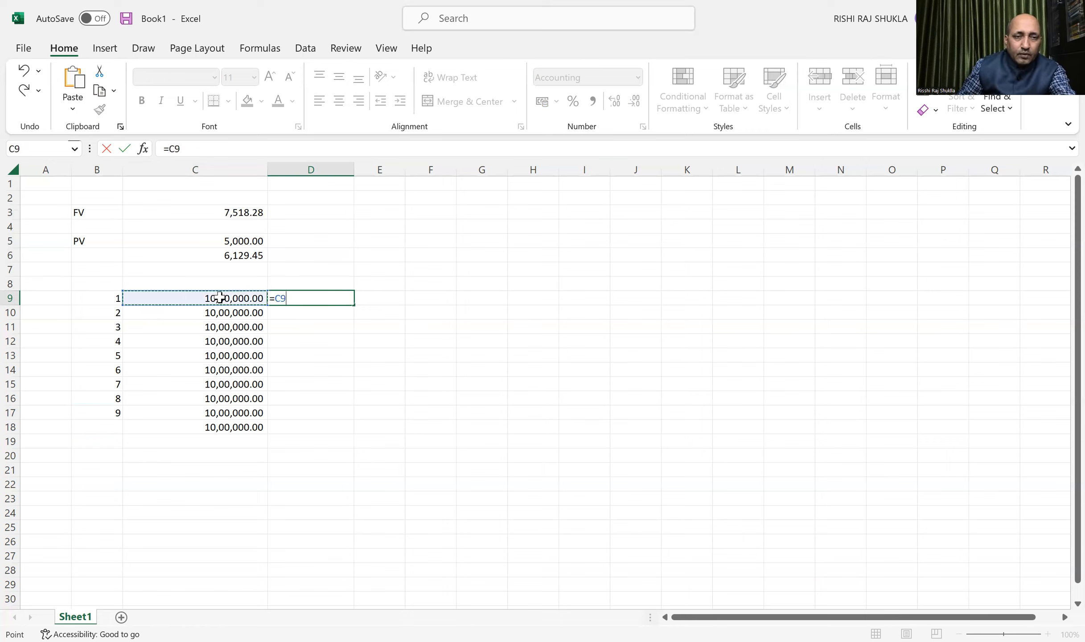
pyautogui.write('/')
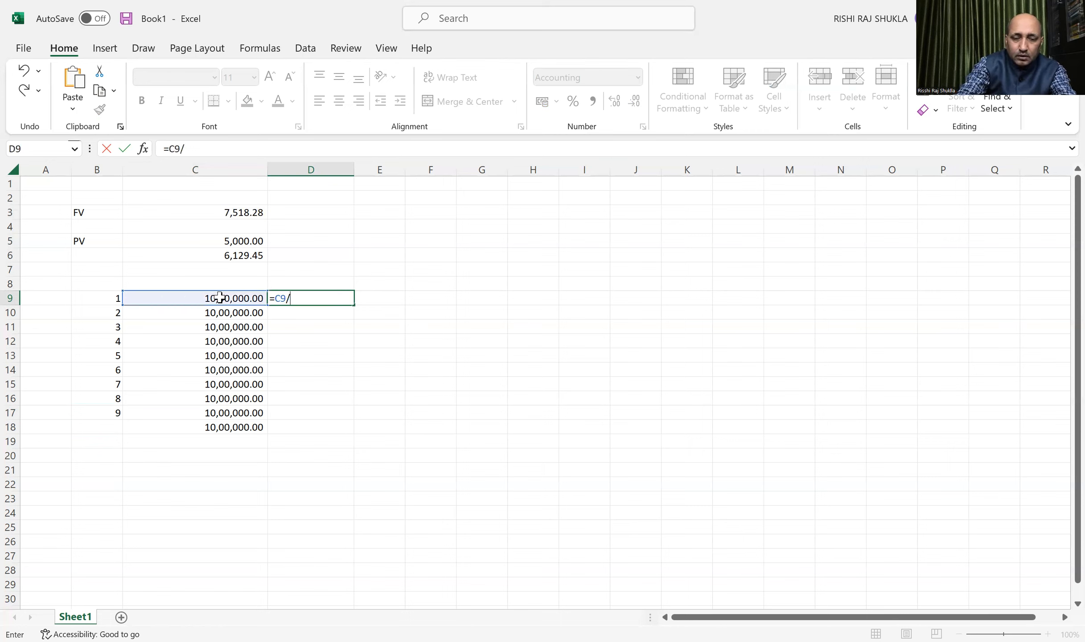
pyautogui.write('(')
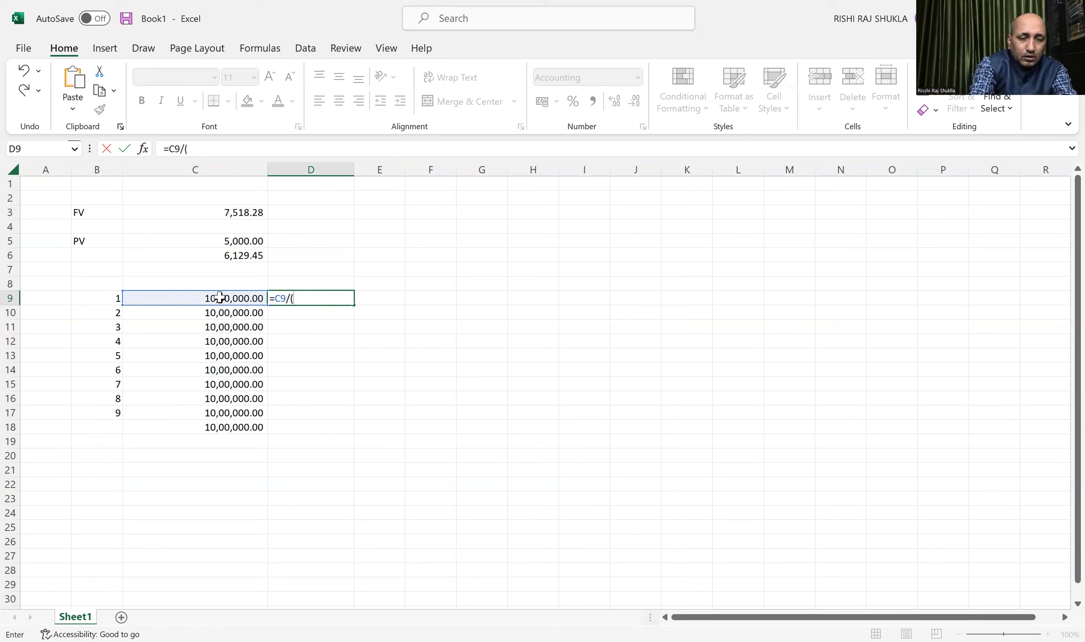
pyautogui.write('1.')
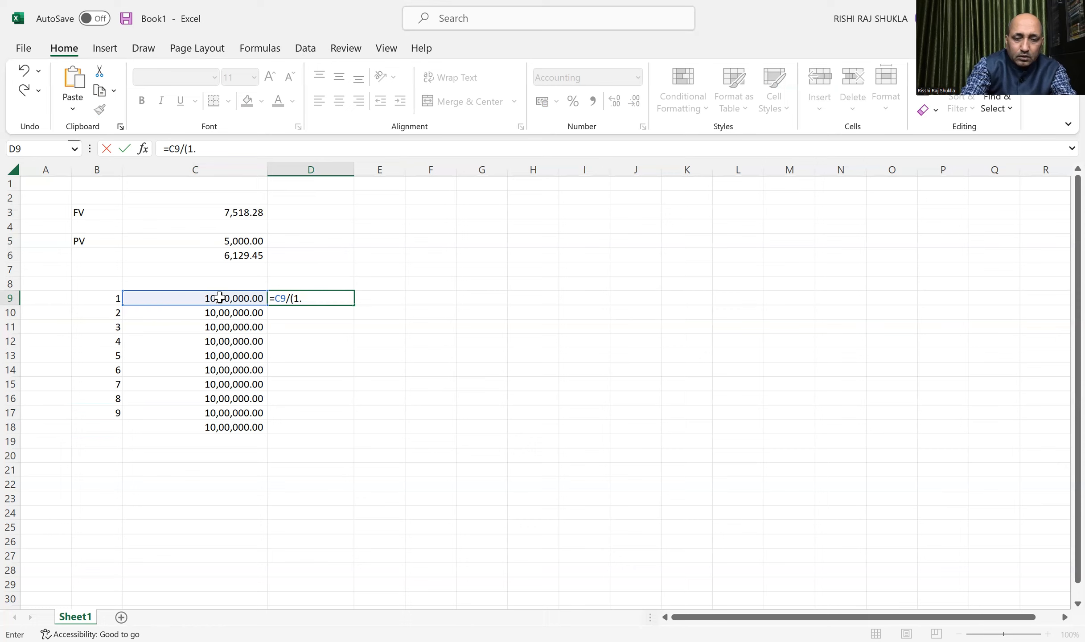
pyautogui.write('8')
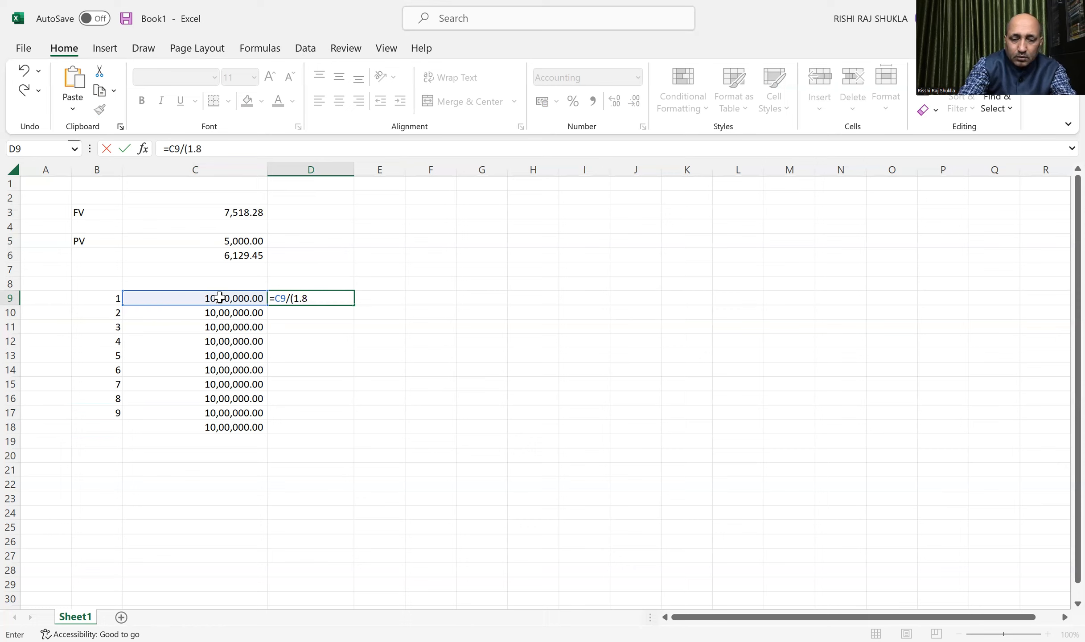
pyautogui.write('.5')
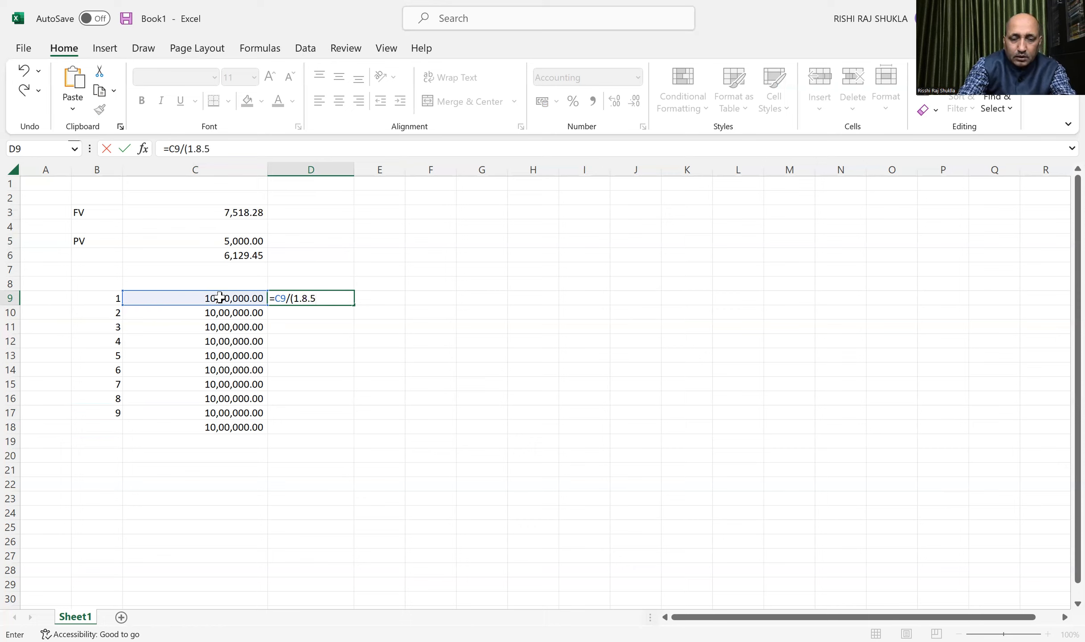
pyautogui.write('%')
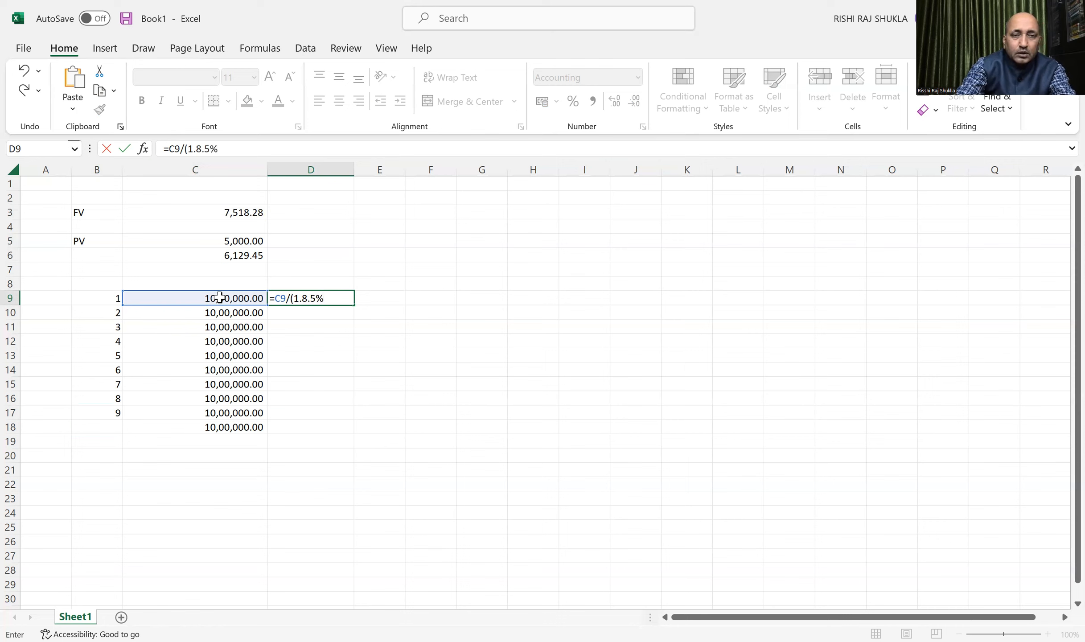
pyautogui.write(')')
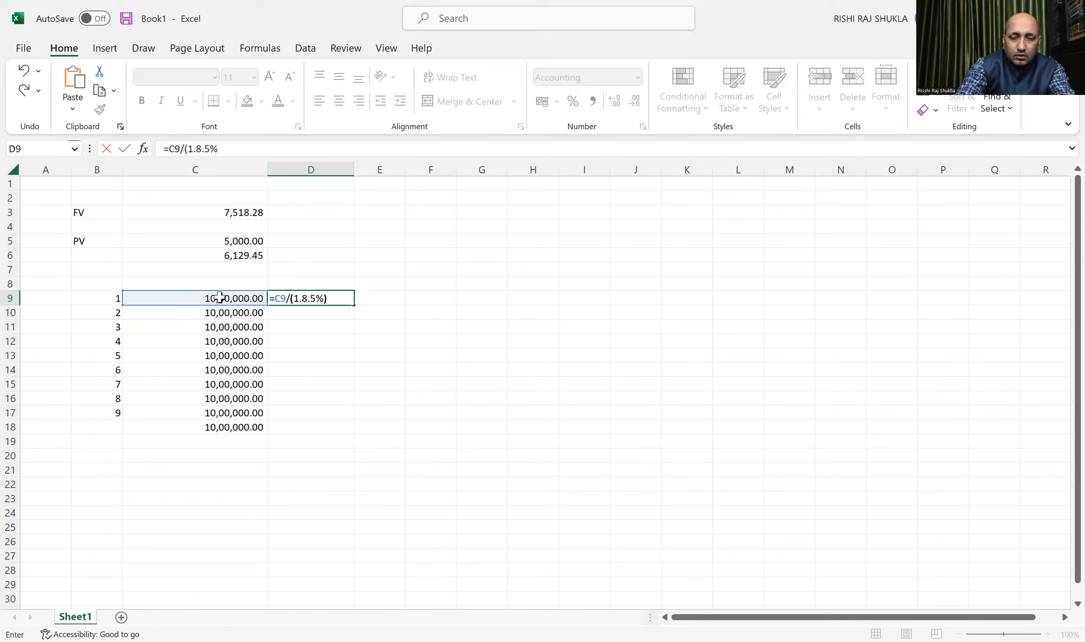
pyautogui.write('^')
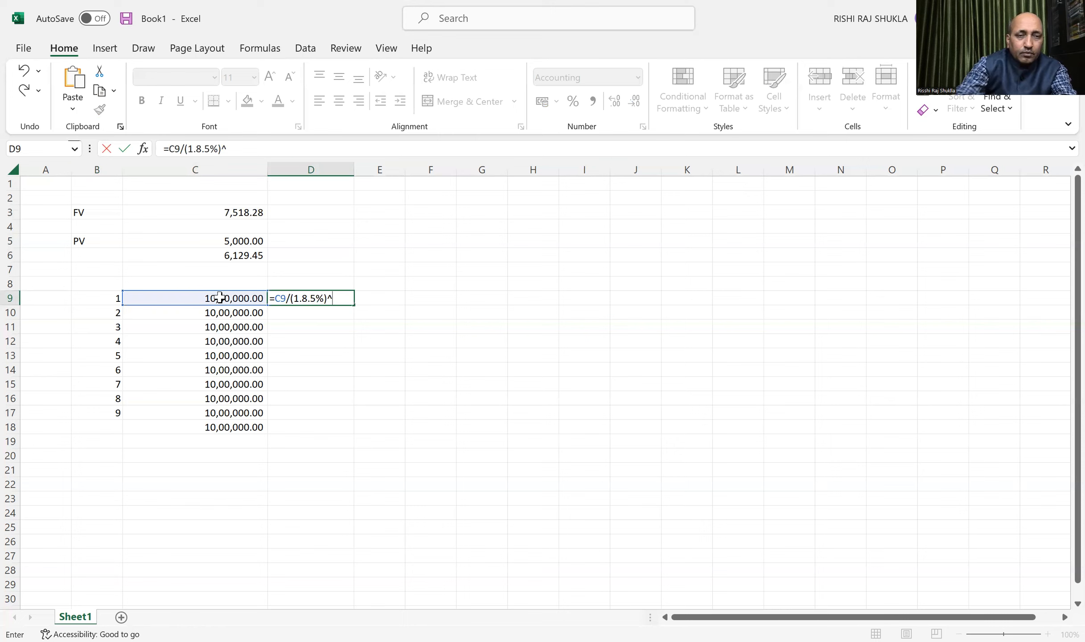
pyautogui.click(97, 298)
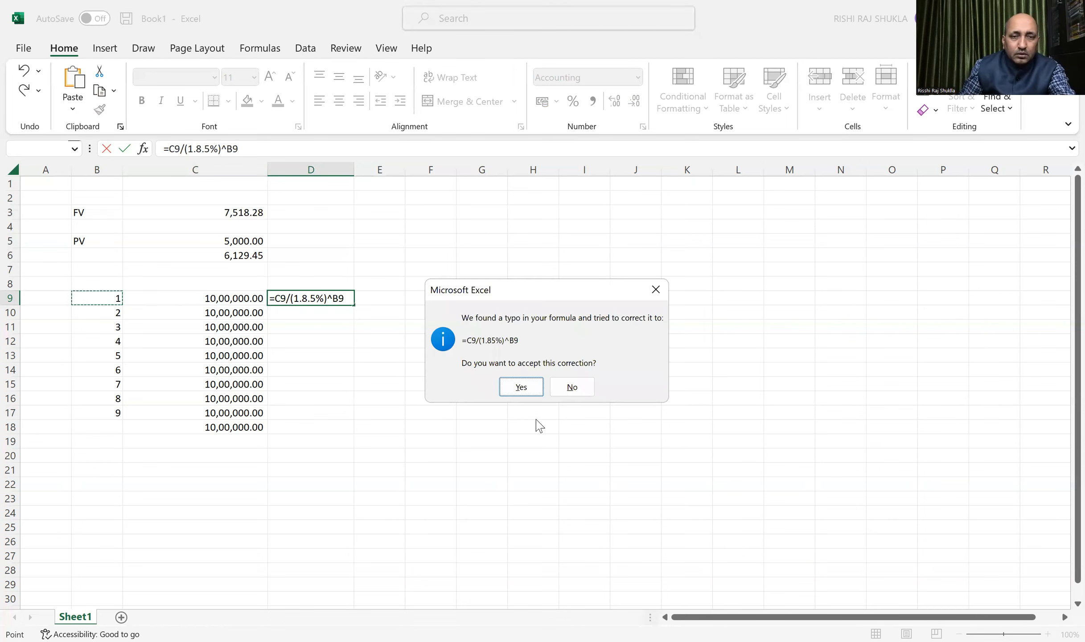
pyautogui.moveTo(520, 386)
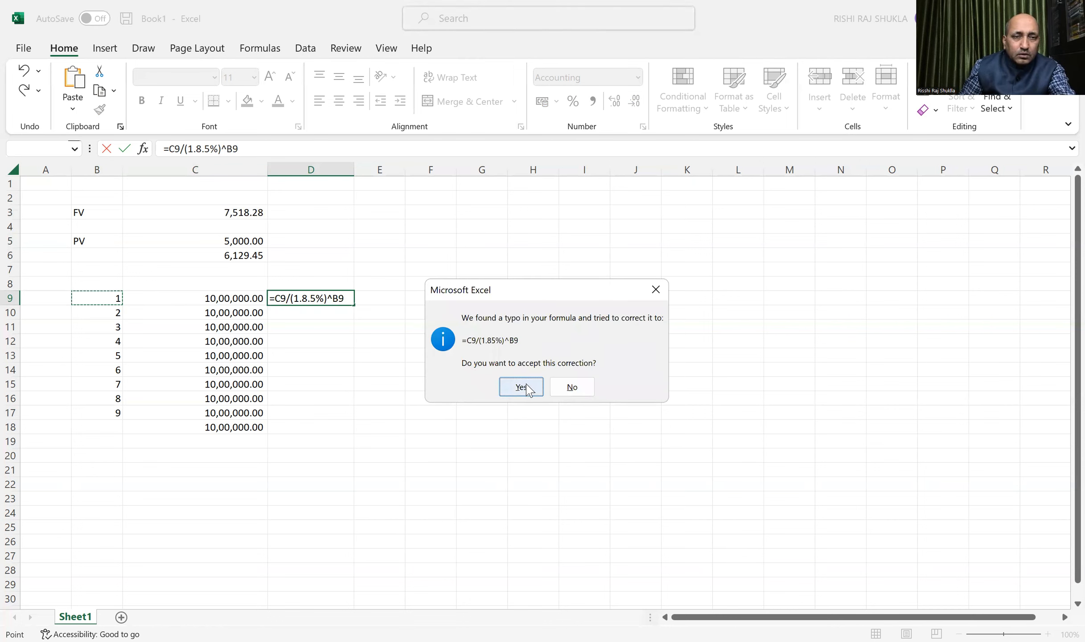
pyautogui.click(519, 386)
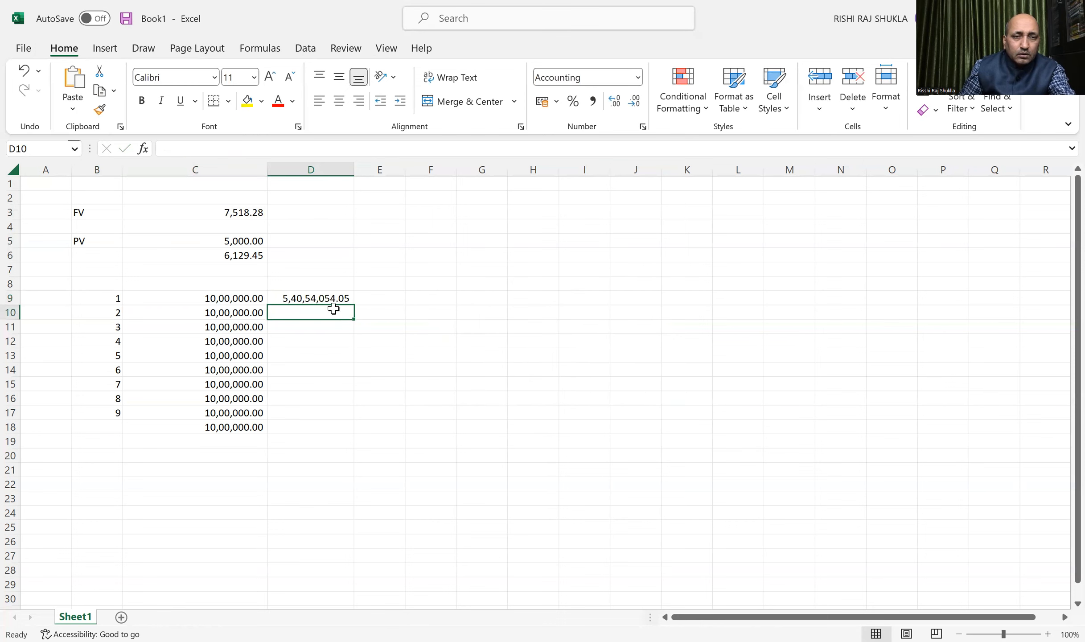
pyautogui.moveTo(322, 298)
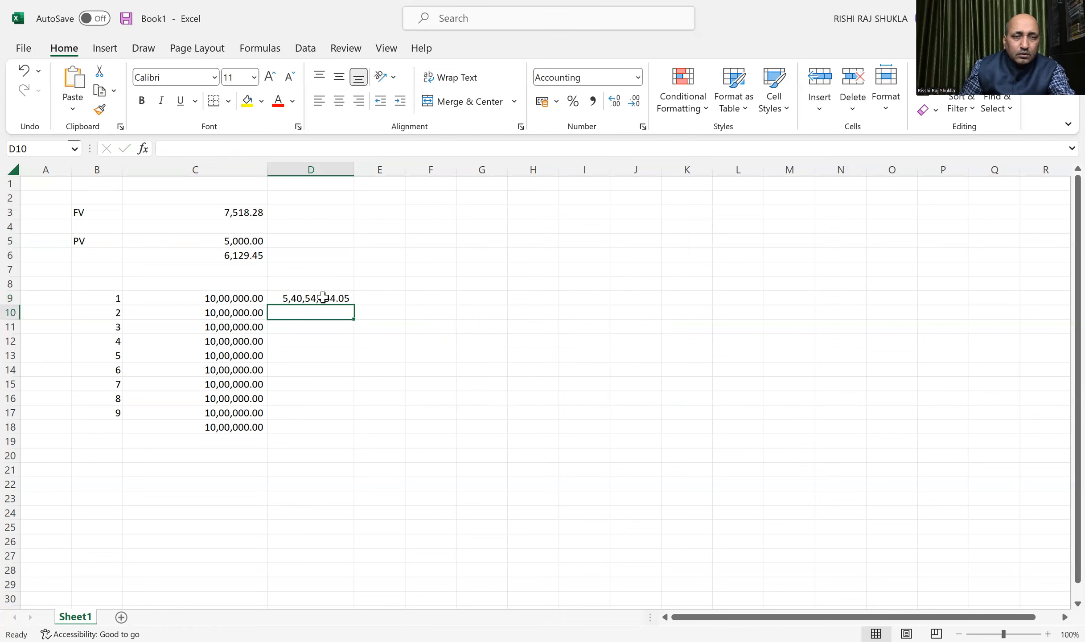
# Edit D9, replacing the stray decimal with 1+ for =C9/(1+8.5%)^B9.
pyautogui.doubleClick(311, 298)
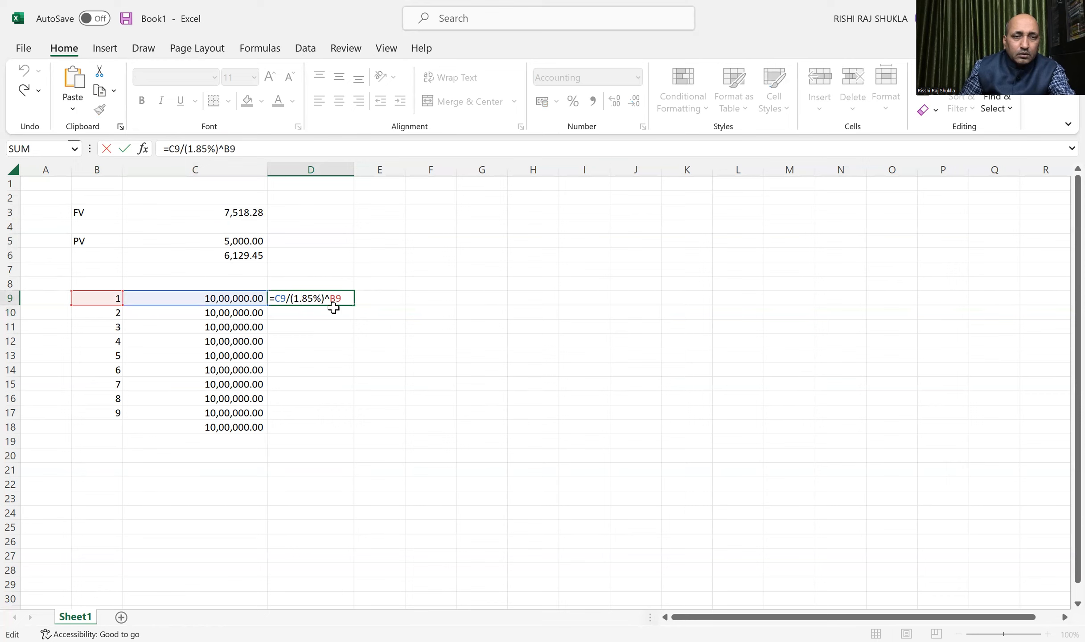
pyautogui.press('Backspace')
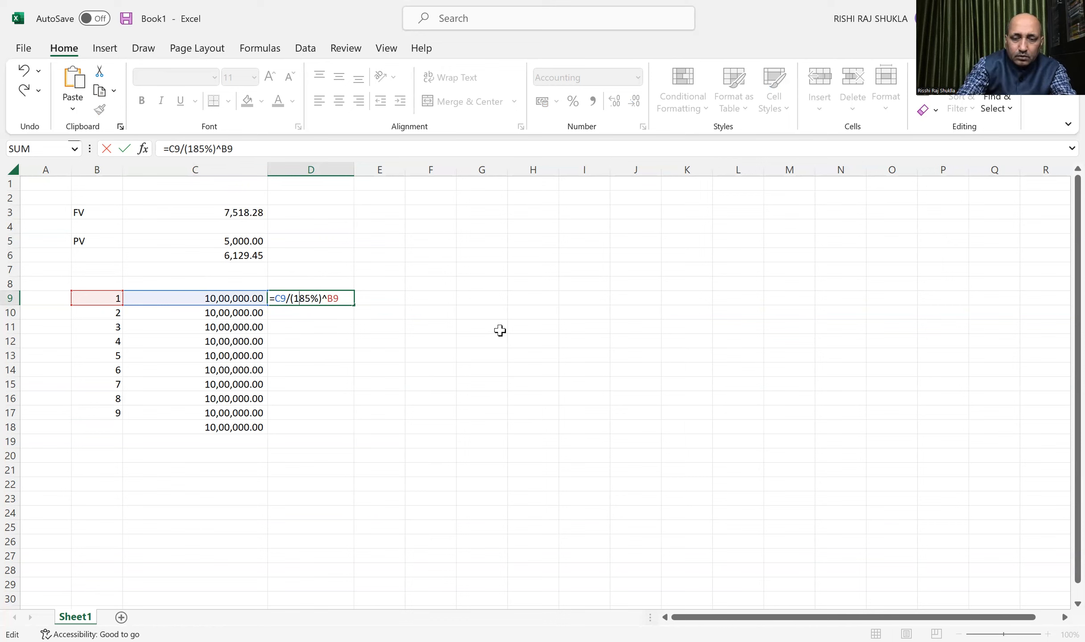
pyautogui.write('1+8.')
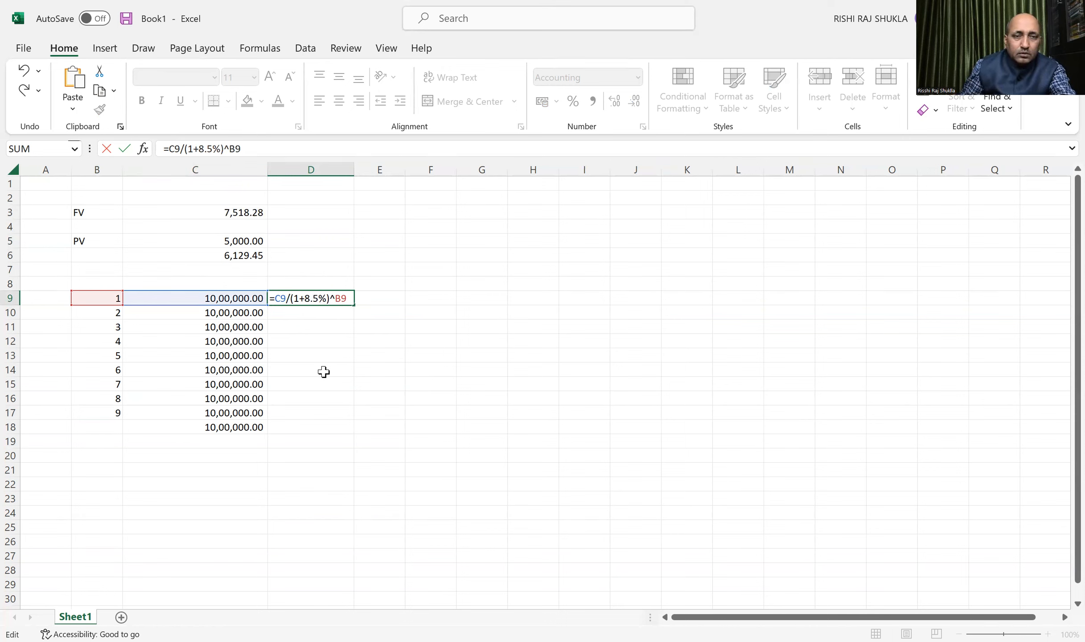
# Fill D9's discount formula down to D18 and enter year 10 in B18.
pyautogui.click(309, 370)
pyautogui.write('D')
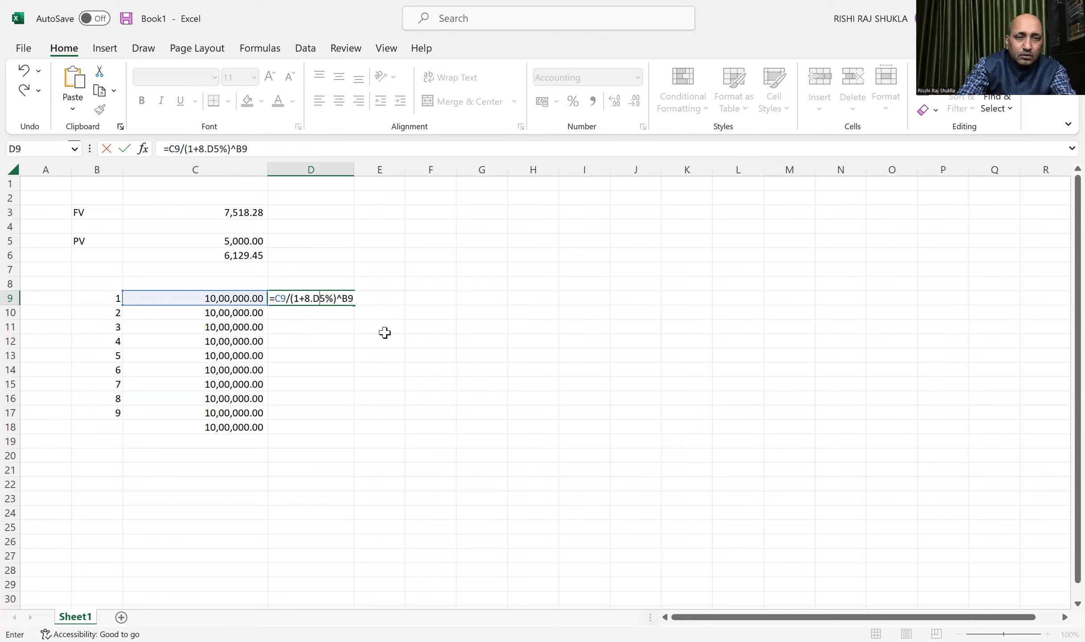
pyautogui.write('8.5')
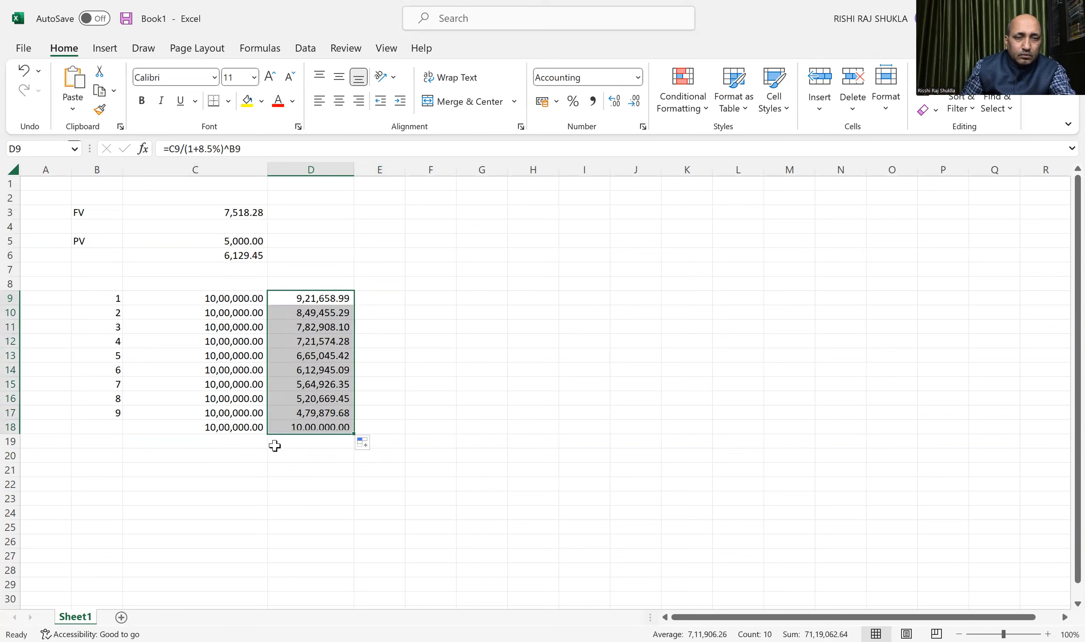
pyautogui.click(96, 412)
pyautogui.write('10')
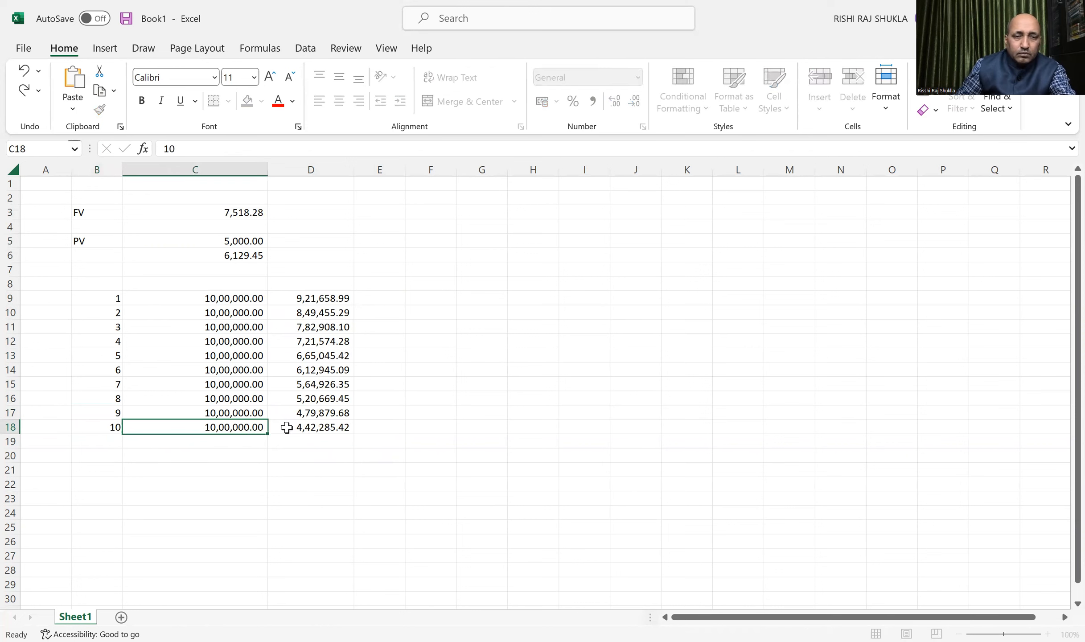
# Enter =SUM(D9:D18) in D19 to total the discounted cash flows.
pyautogui.click(431, 469)
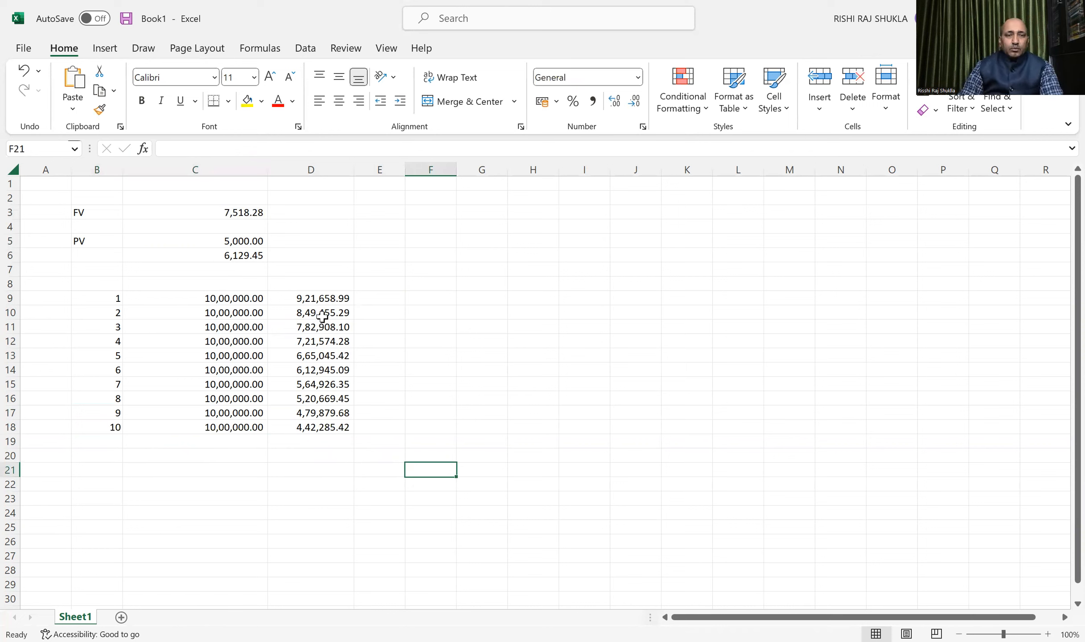
pyautogui.moveTo(165, 298)
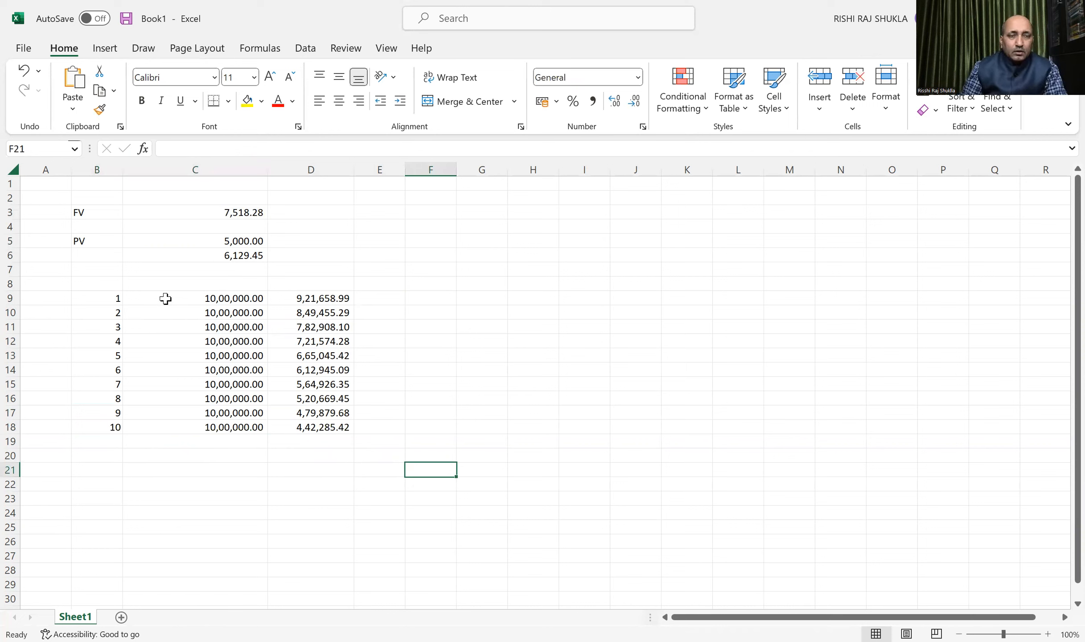
pyautogui.moveTo(151, 379)
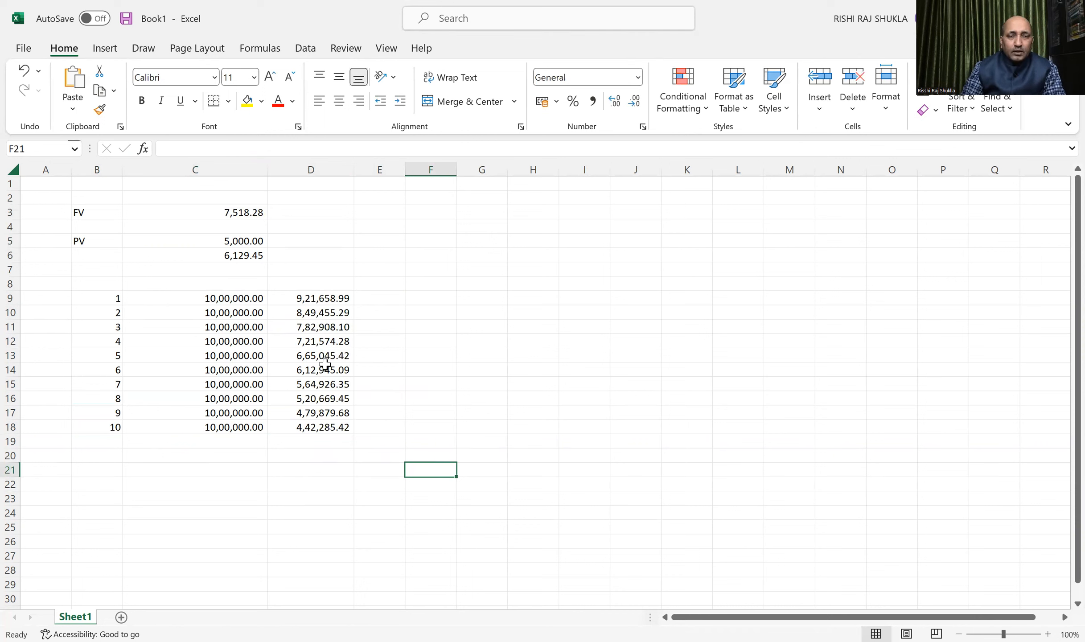
pyautogui.click(309, 441)
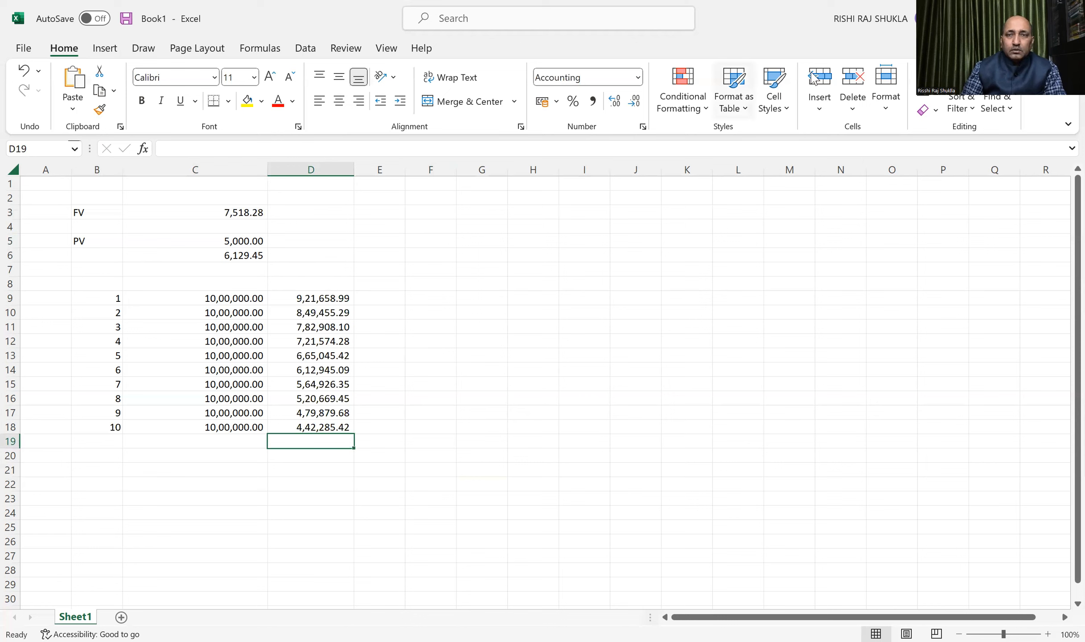
pyautogui.write('=SUM(D9:D18')
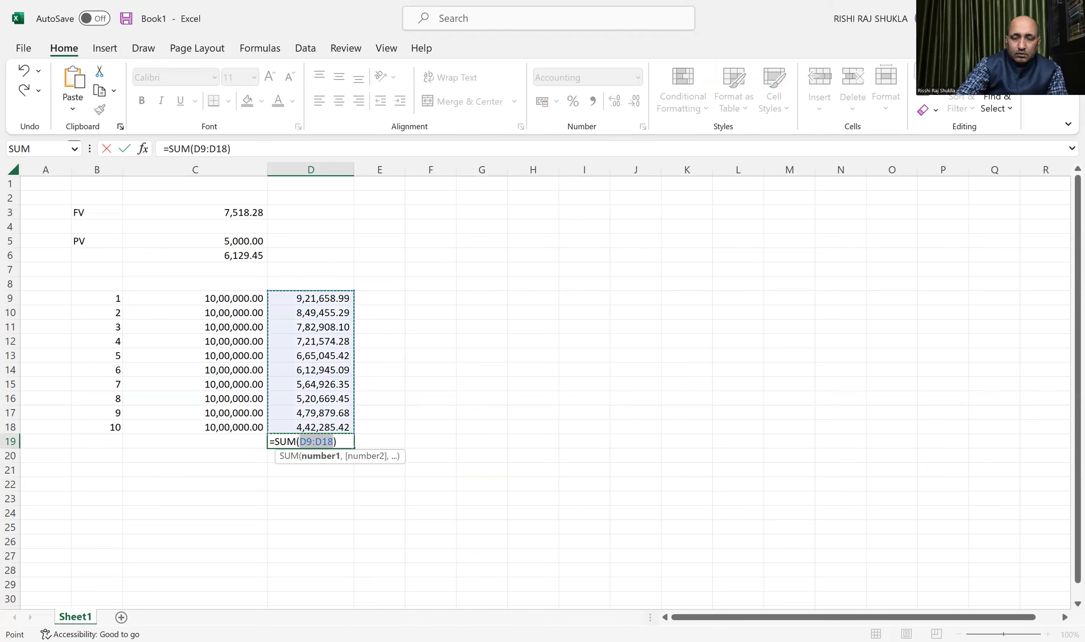
pyautogui.press('Return')
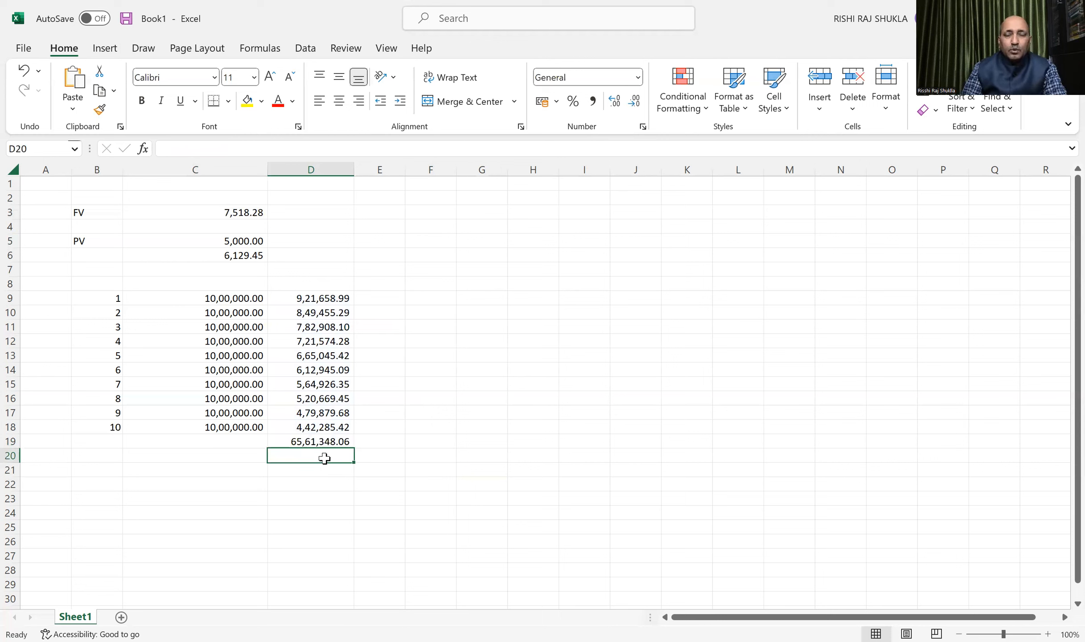
pyautogui.moveTo(269, 355)
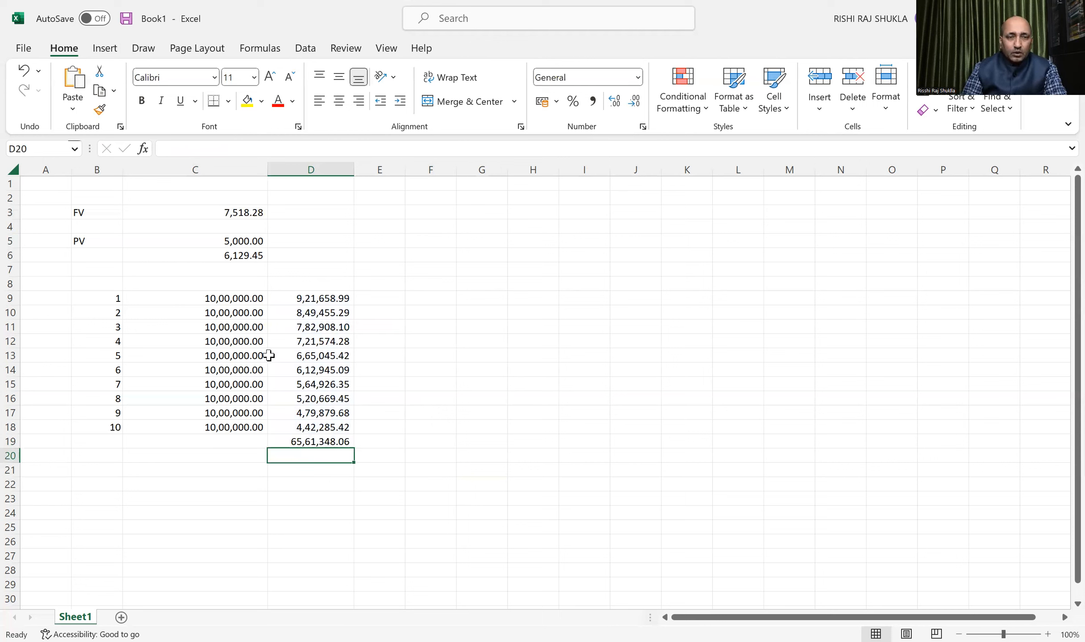
pyautogui.moveTo(372, 451)
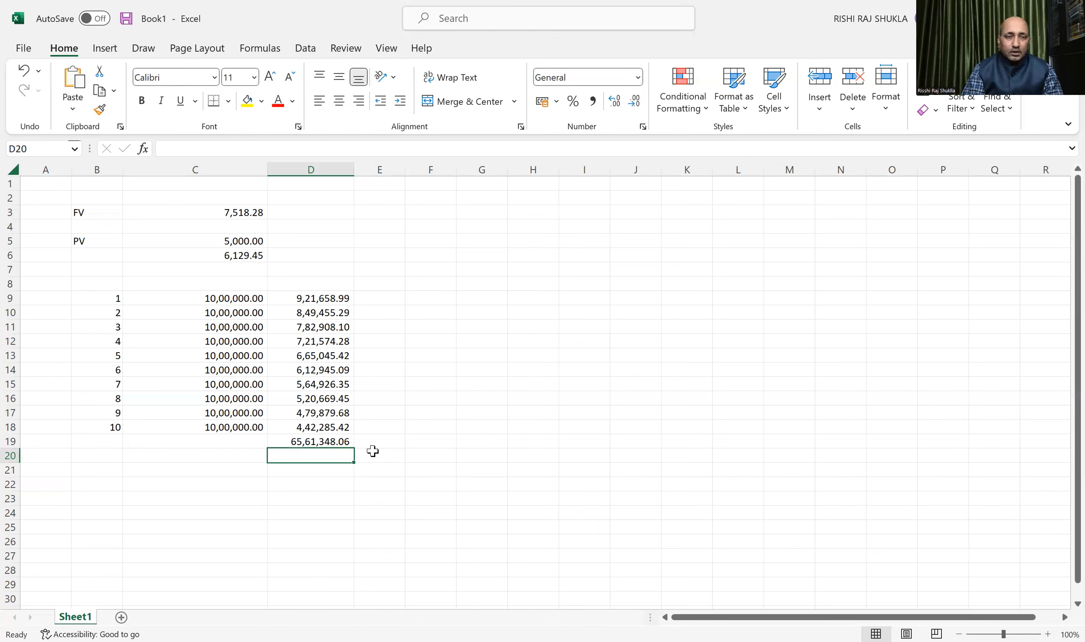
pyautogui.moveTo(217, 312)
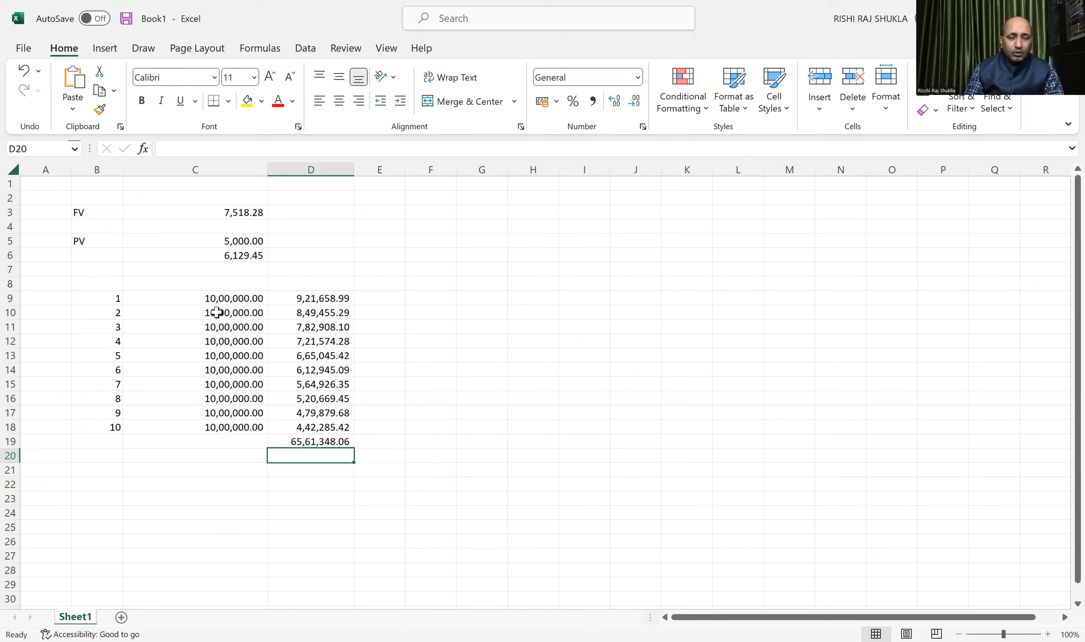
pyautogui.moveTo(233, 429)
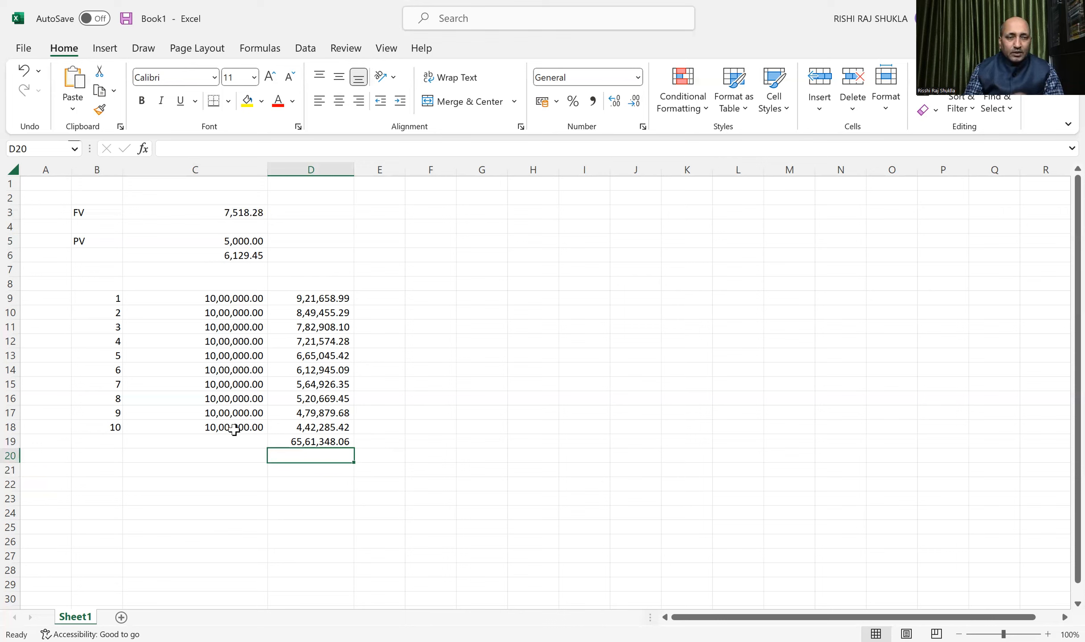